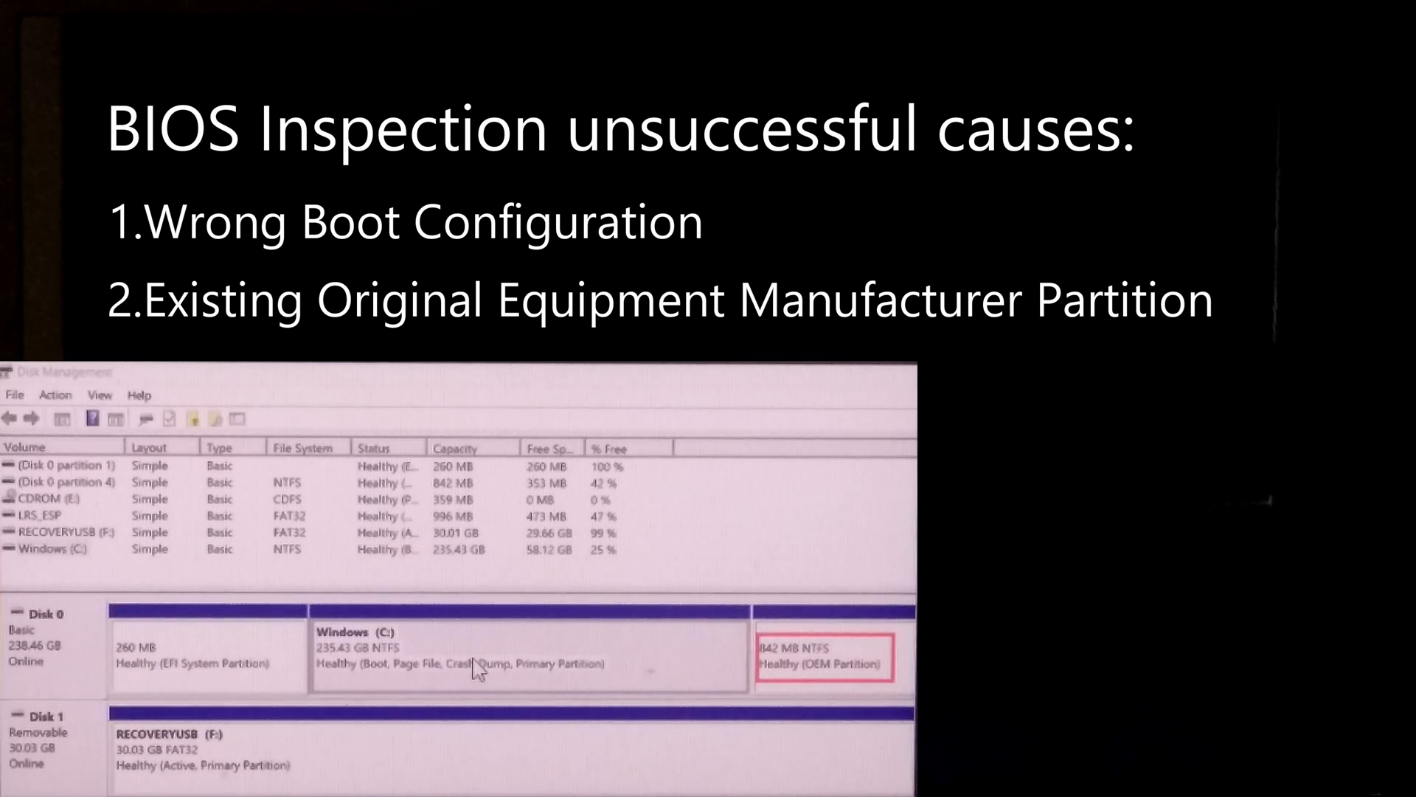
{"action": "mouse_move", "coordinate": [817, 689]}
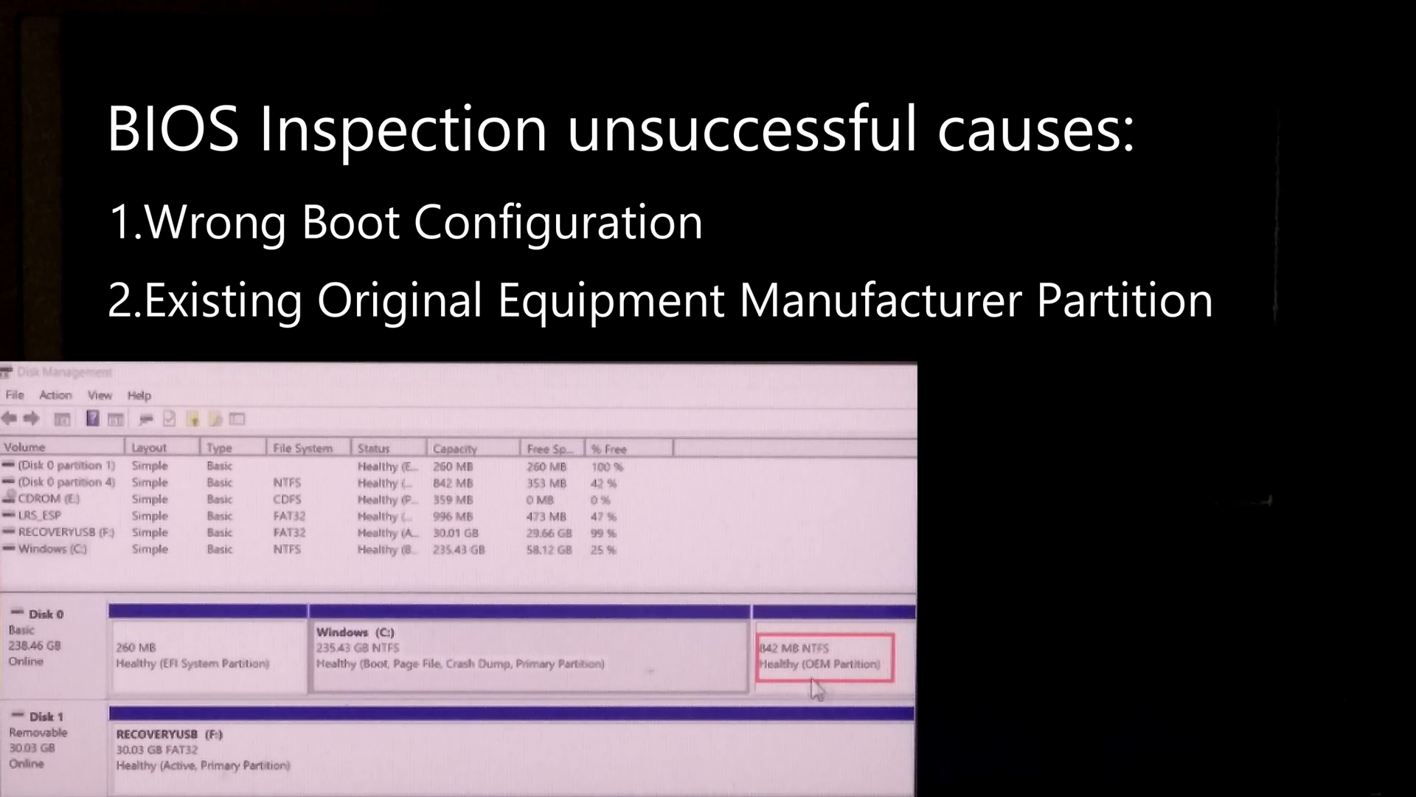
{"action": "mouse_move", "coordinate": [216, 638]}
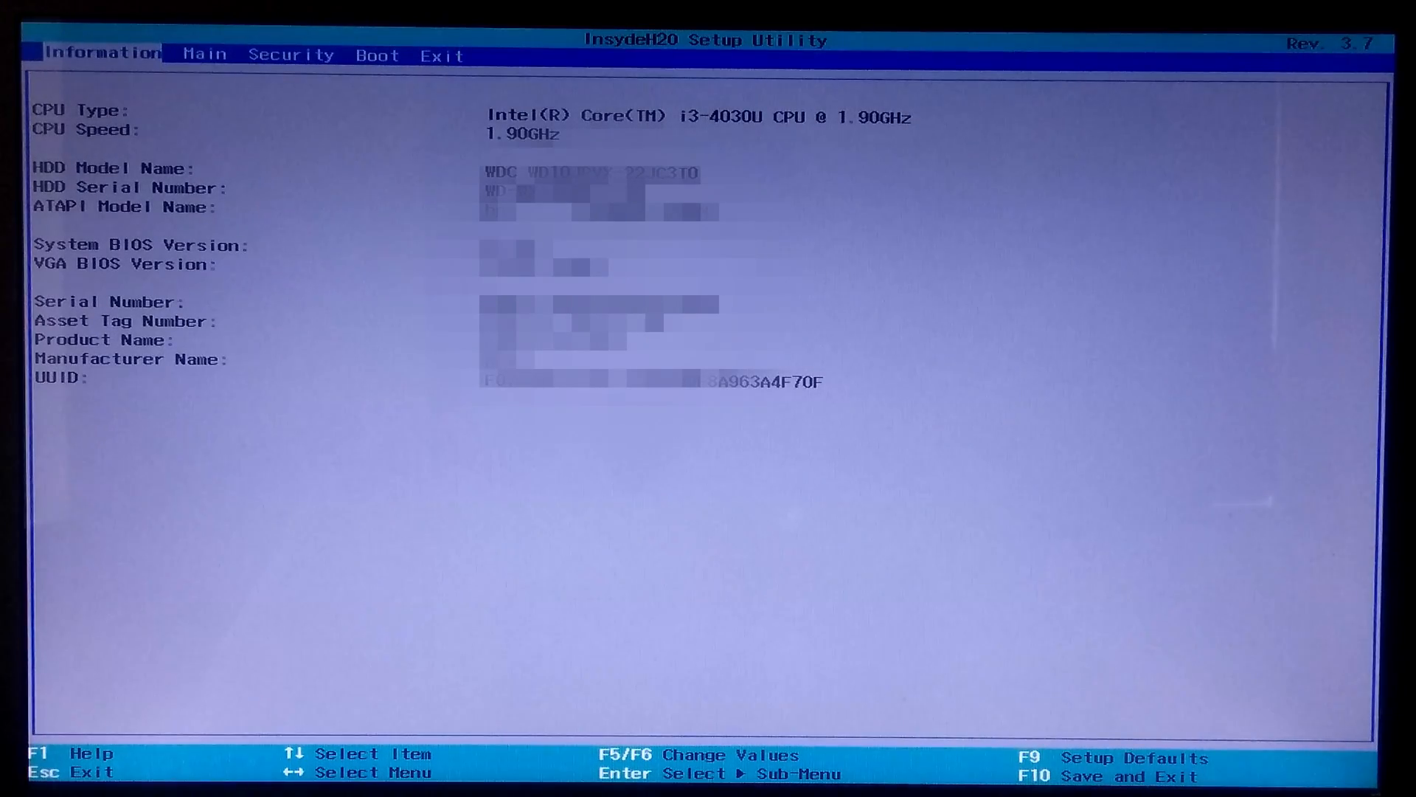
Step: Navigate the InsydeH2O Setup Utility from the Information page to the Boot page
{"action": "key", "text": "f1"}
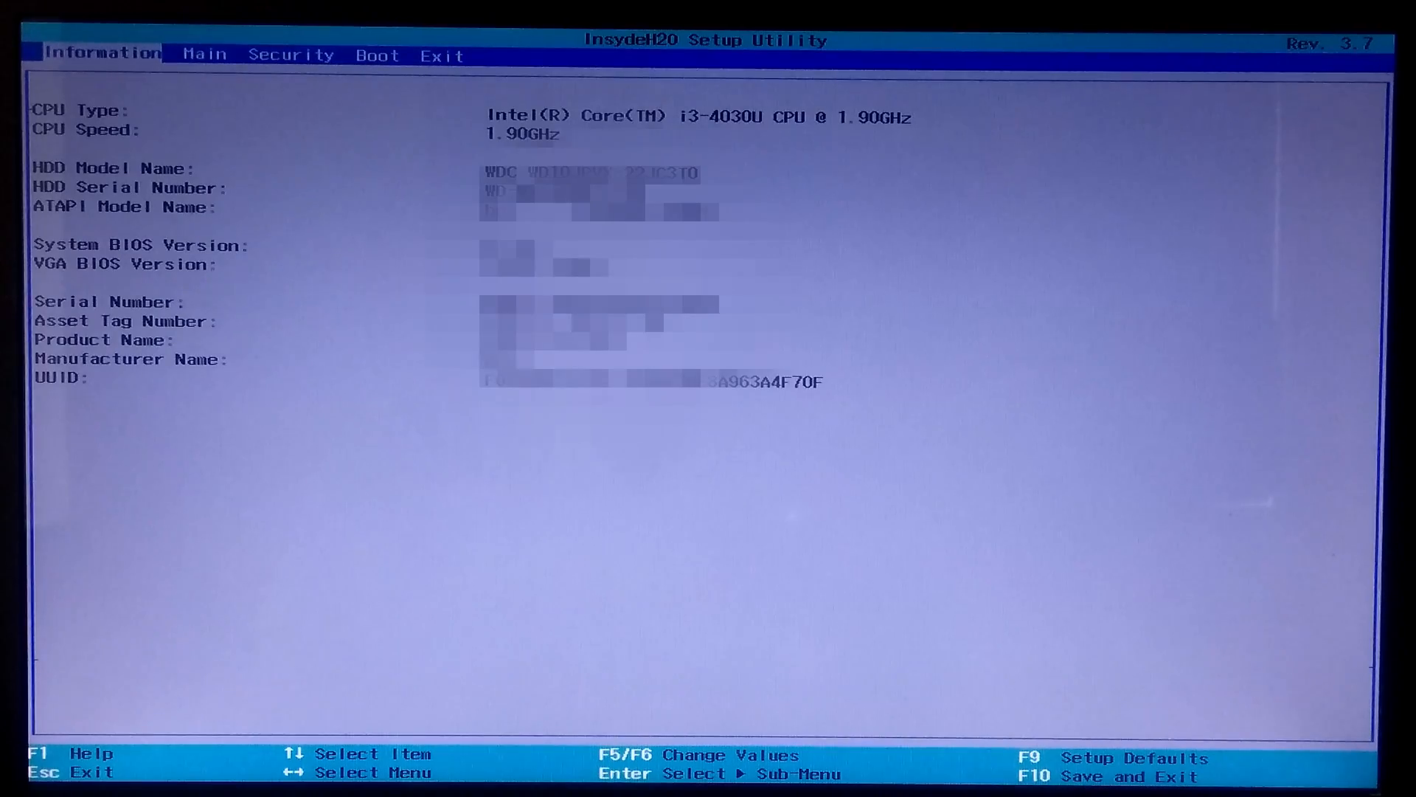
{"action": "key", "text": "f9"}
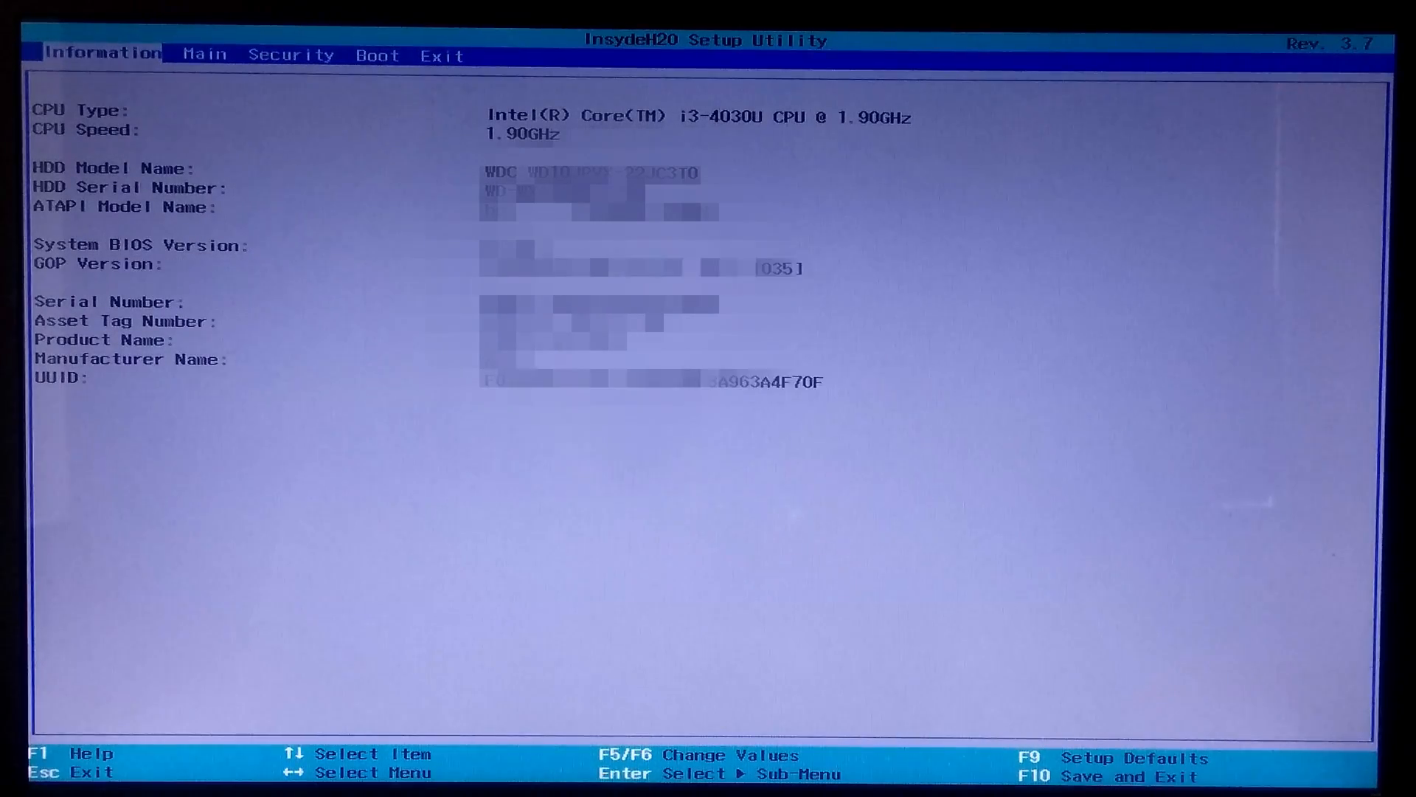
{"action": "left_click", "coordinate": [441, 55]}
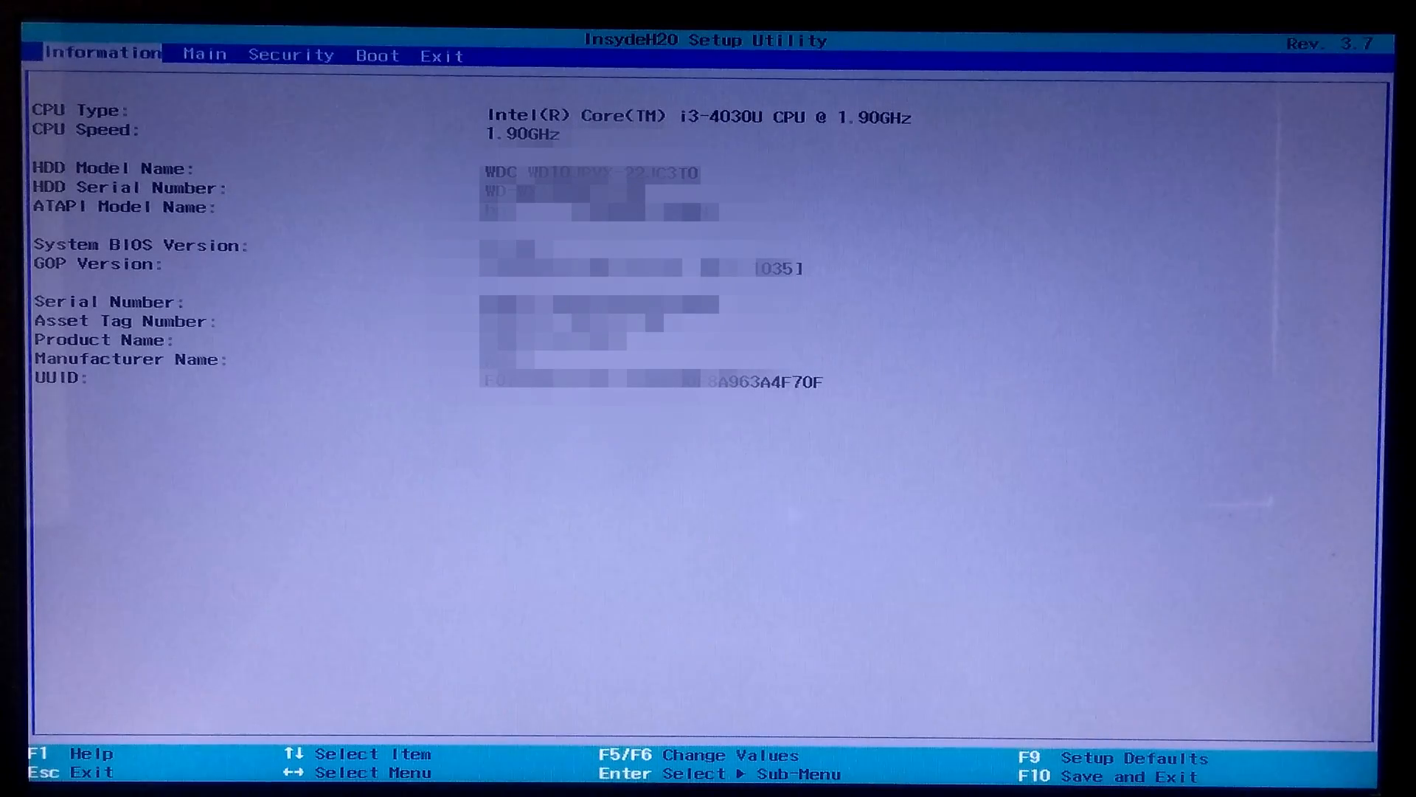
{"action": "key", "text": "f1"}
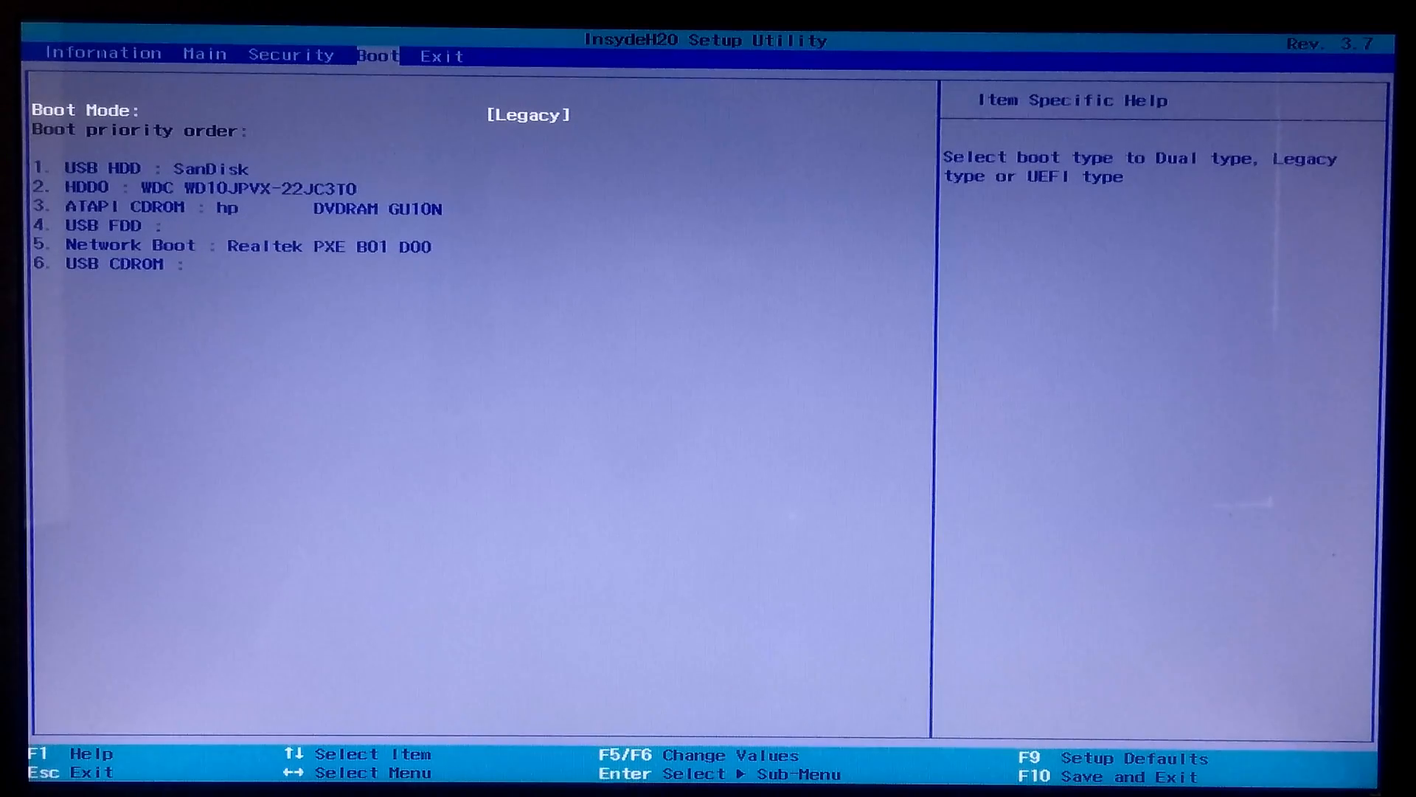
Step: Move HDD0 (WDC WD10JPVX-22JC3T0) above USB HDD in the boot order, then save and exit
{"action": "key", "text": "Down"}
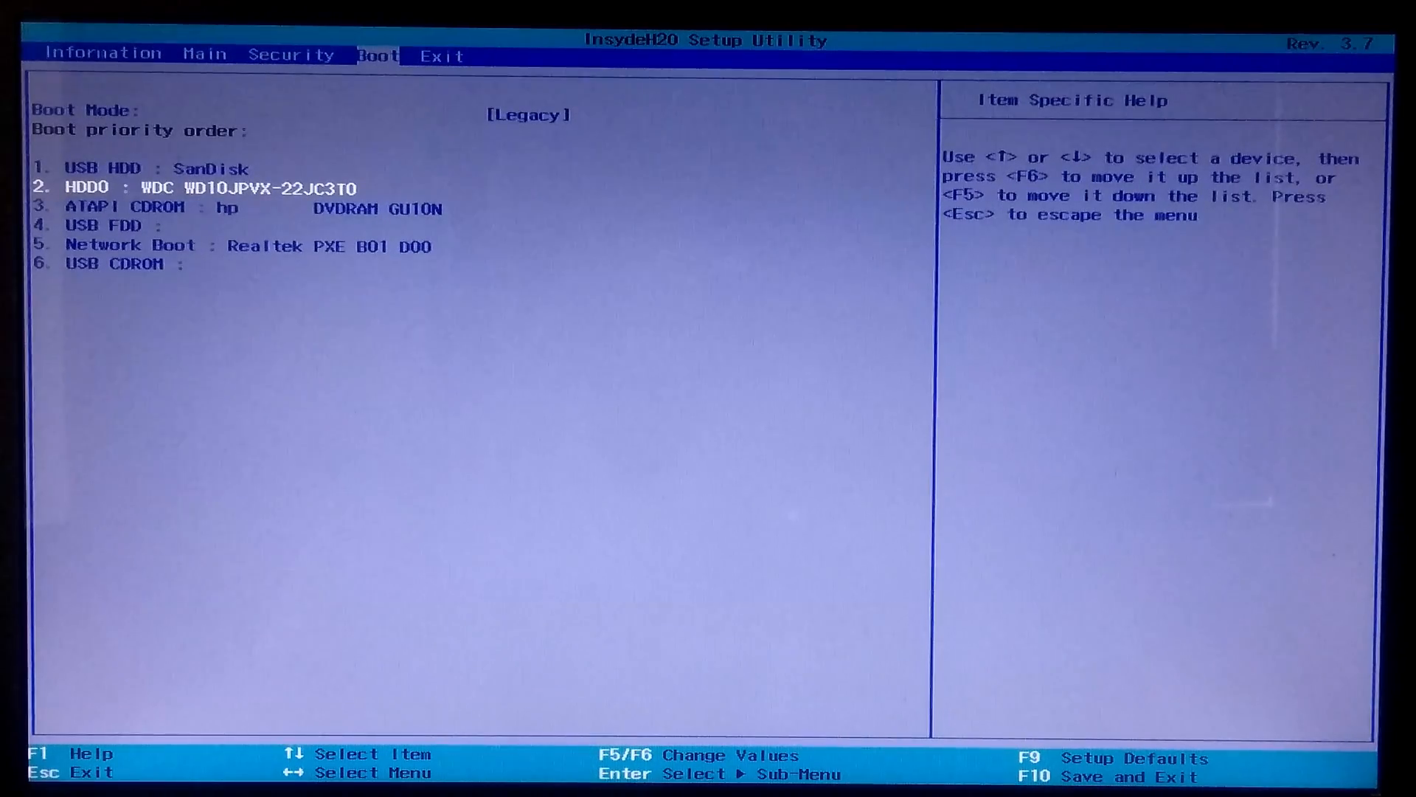
{"action": "key", "text": "F6"}
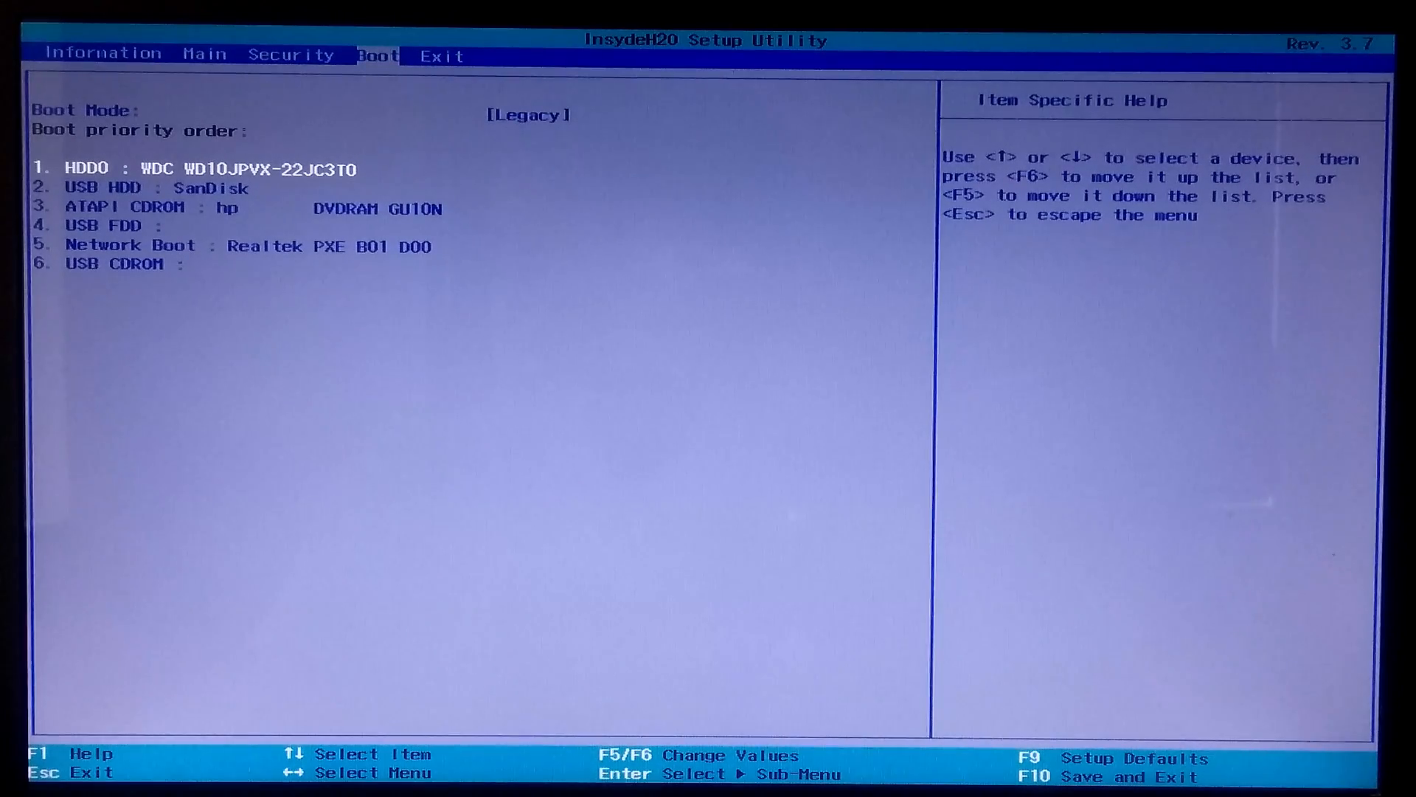
{"action": "key", "text": "Right"}
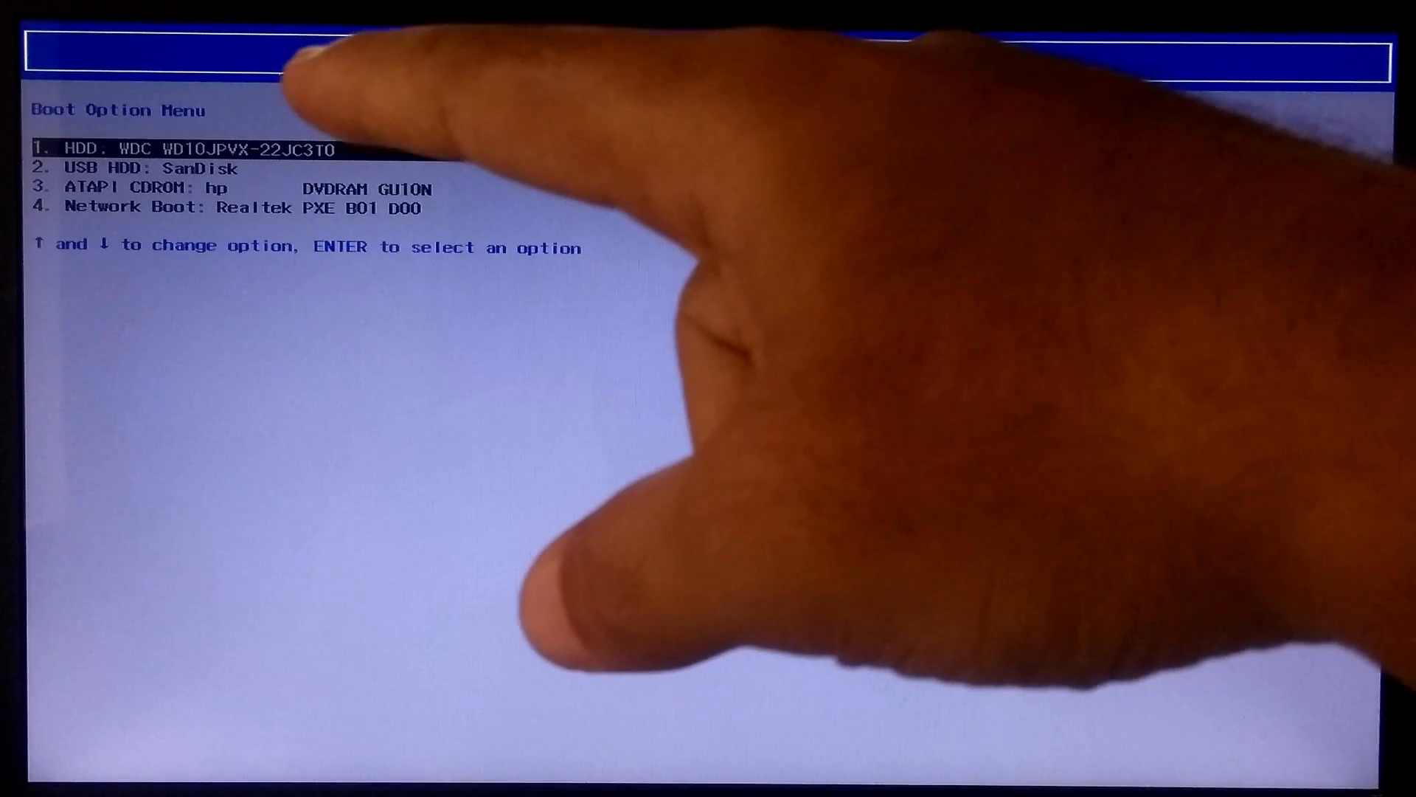
Step: Boot the SanDisk USB drive from Boot Manager and launch Windows.iso in Ventoy
{"action": "key", "text": "Down"}
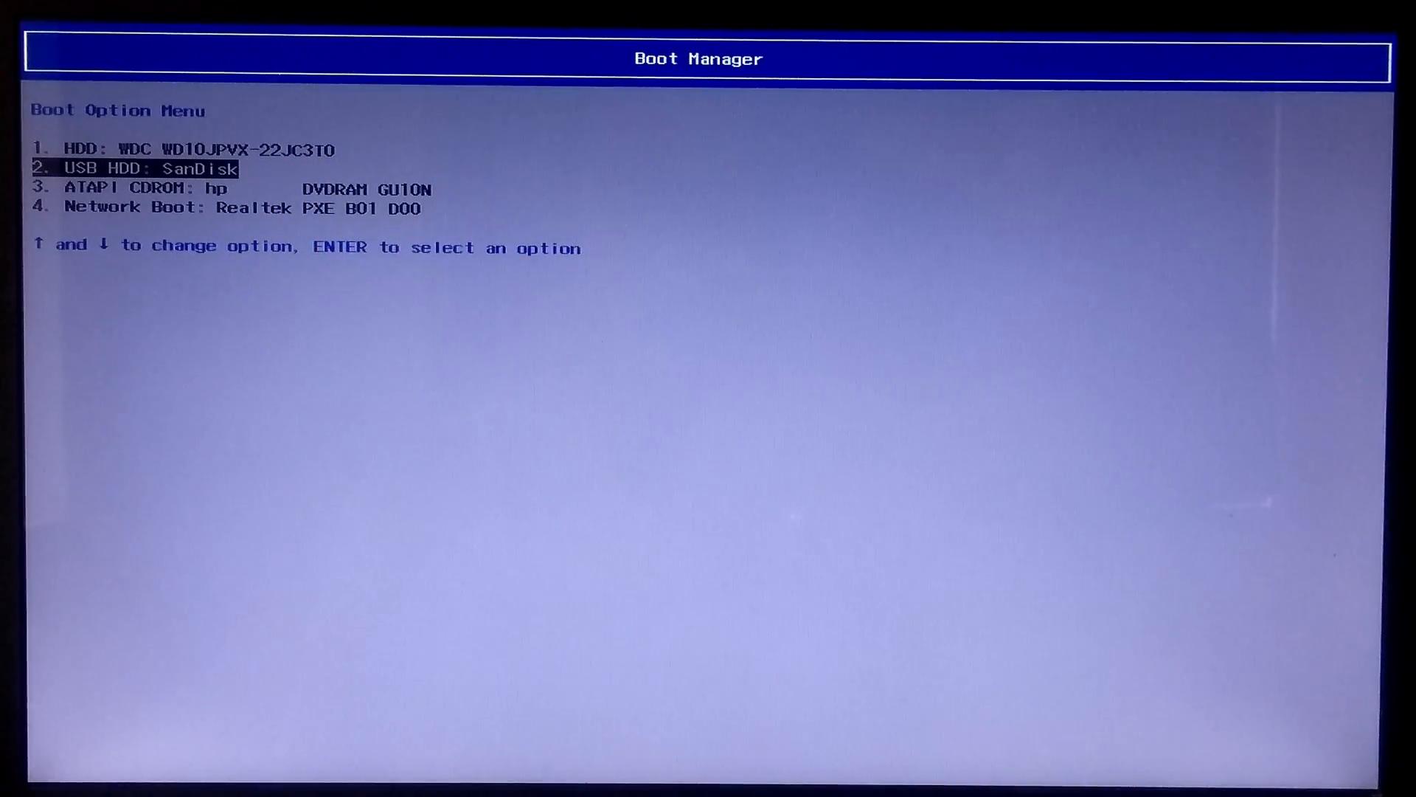
{"action": "key", "text": "Return"}
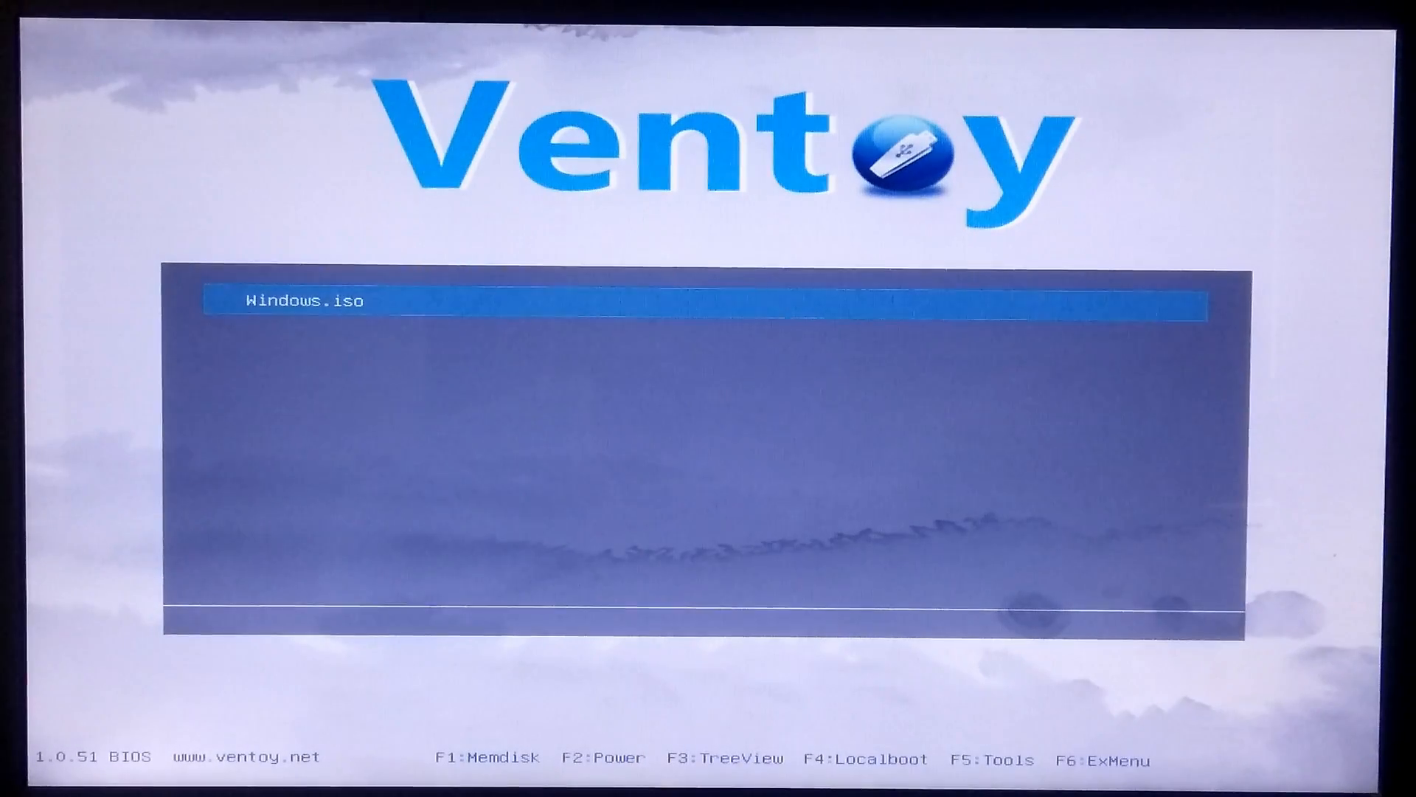
{"action": "key", "text": "Return"}
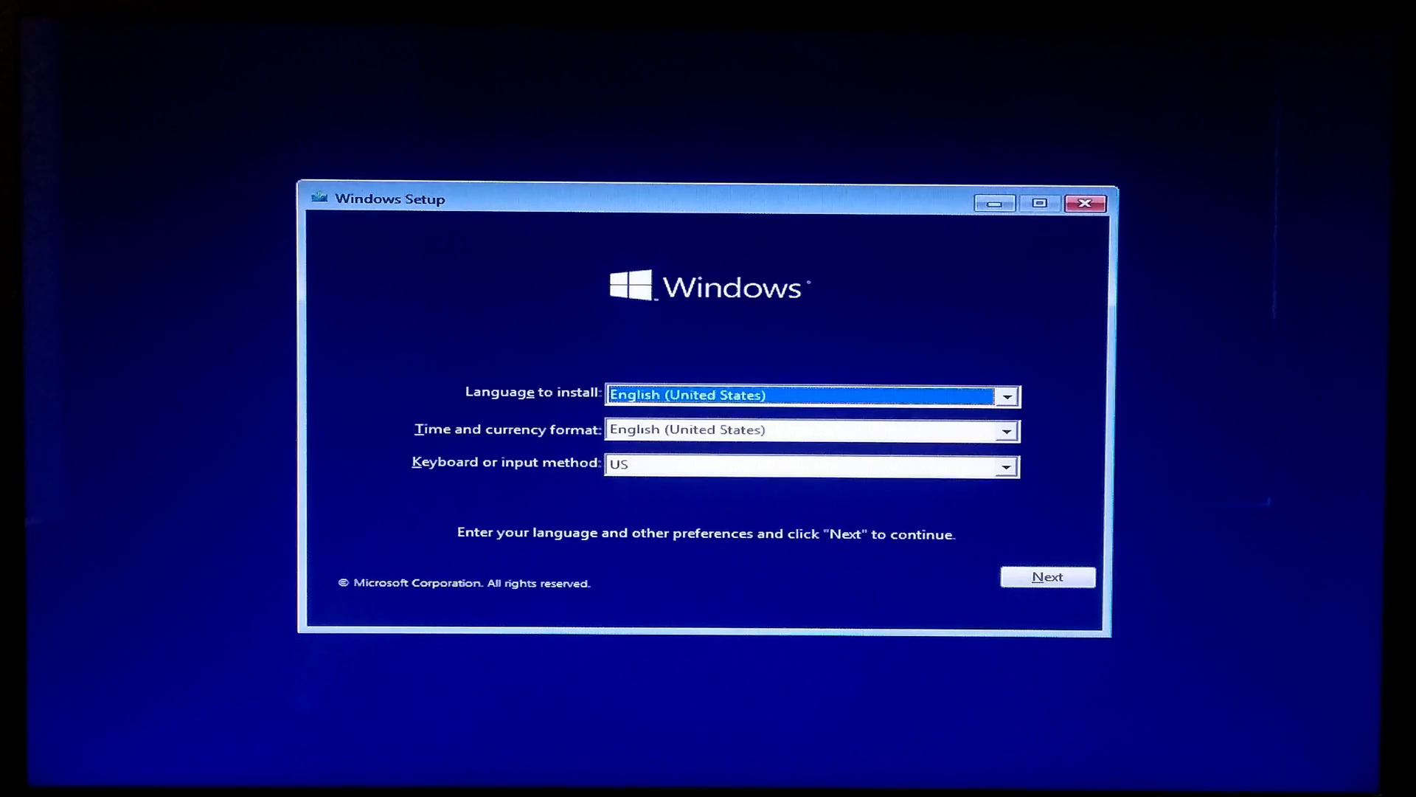
{"action": "mouse_move", "coordinate": [987, 572]}
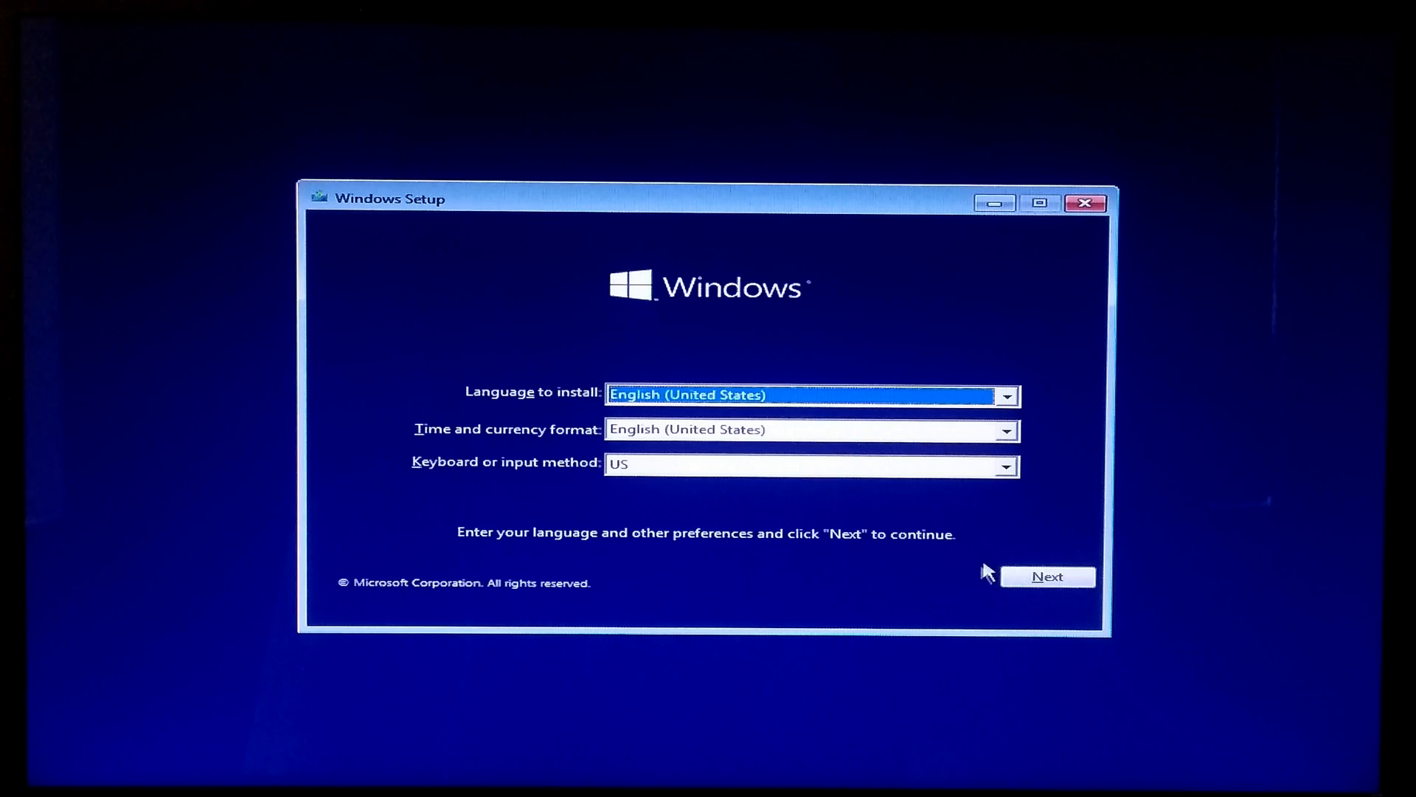
Step: Start installation with default language and continue without a product key
{"action": "left_click", "coordinate": [1048, 577]}
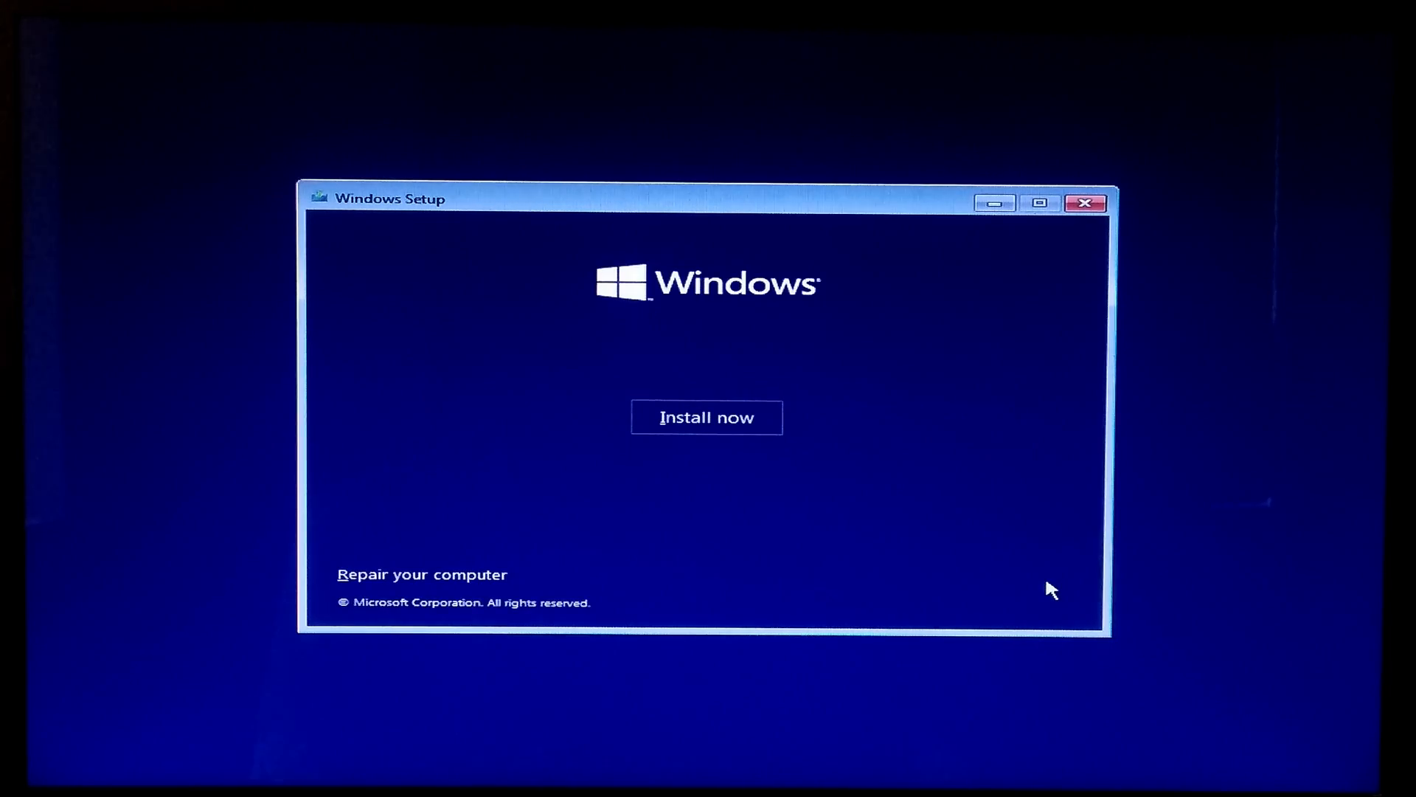
{"action": "mouse_move", "coordinate": [695, 435]}
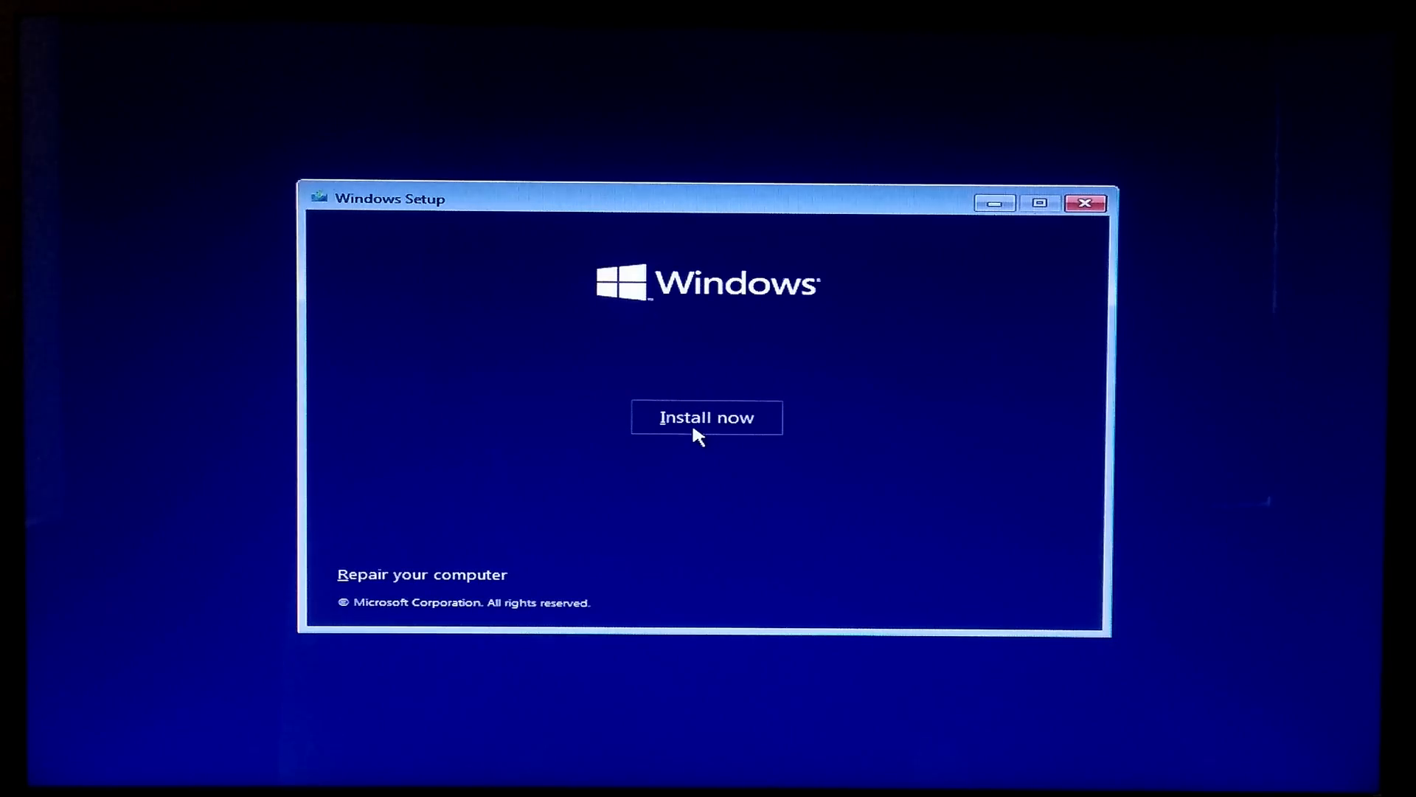
{"action": "left_click", "coordinate": [707, 416]}
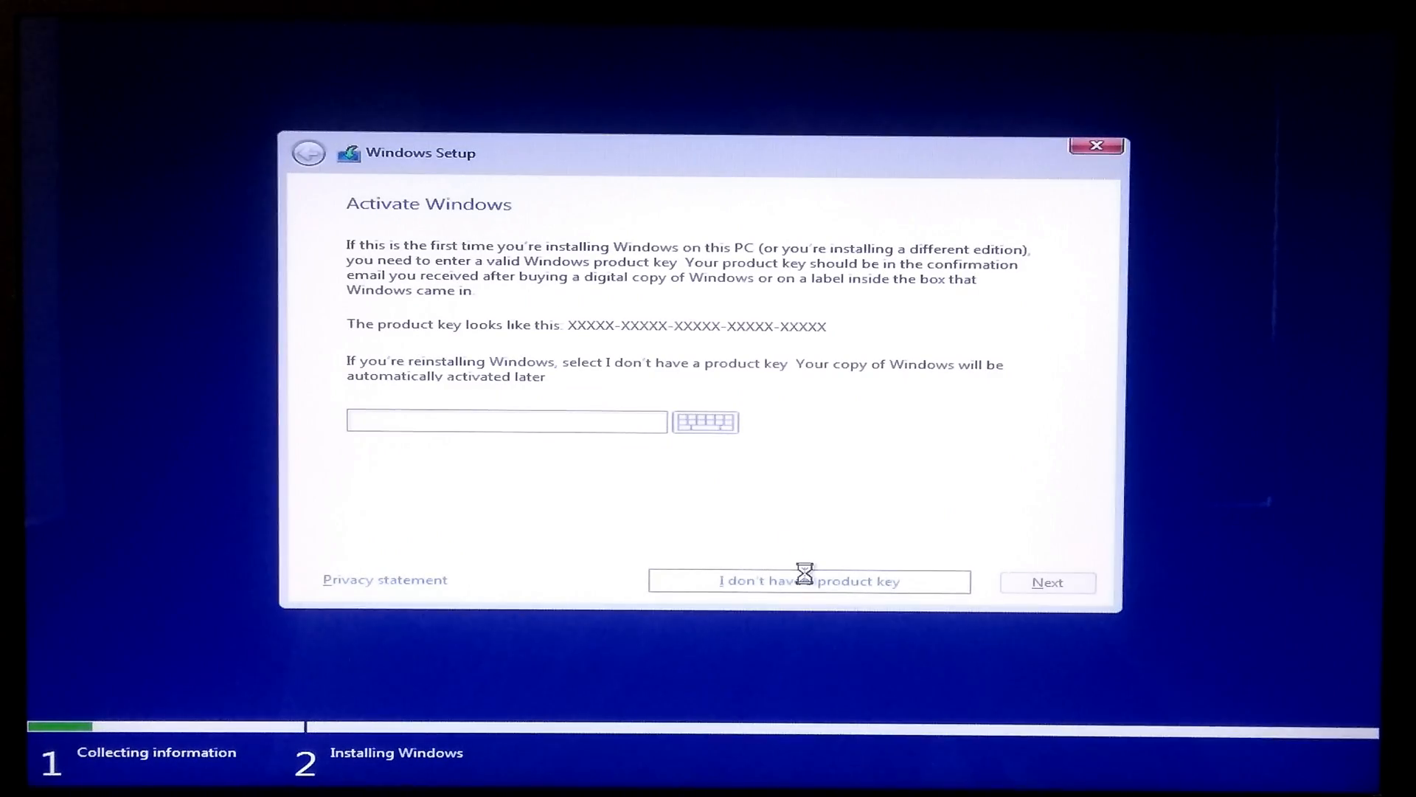
{"action": "left_click", "coordinate": [808, 582]}
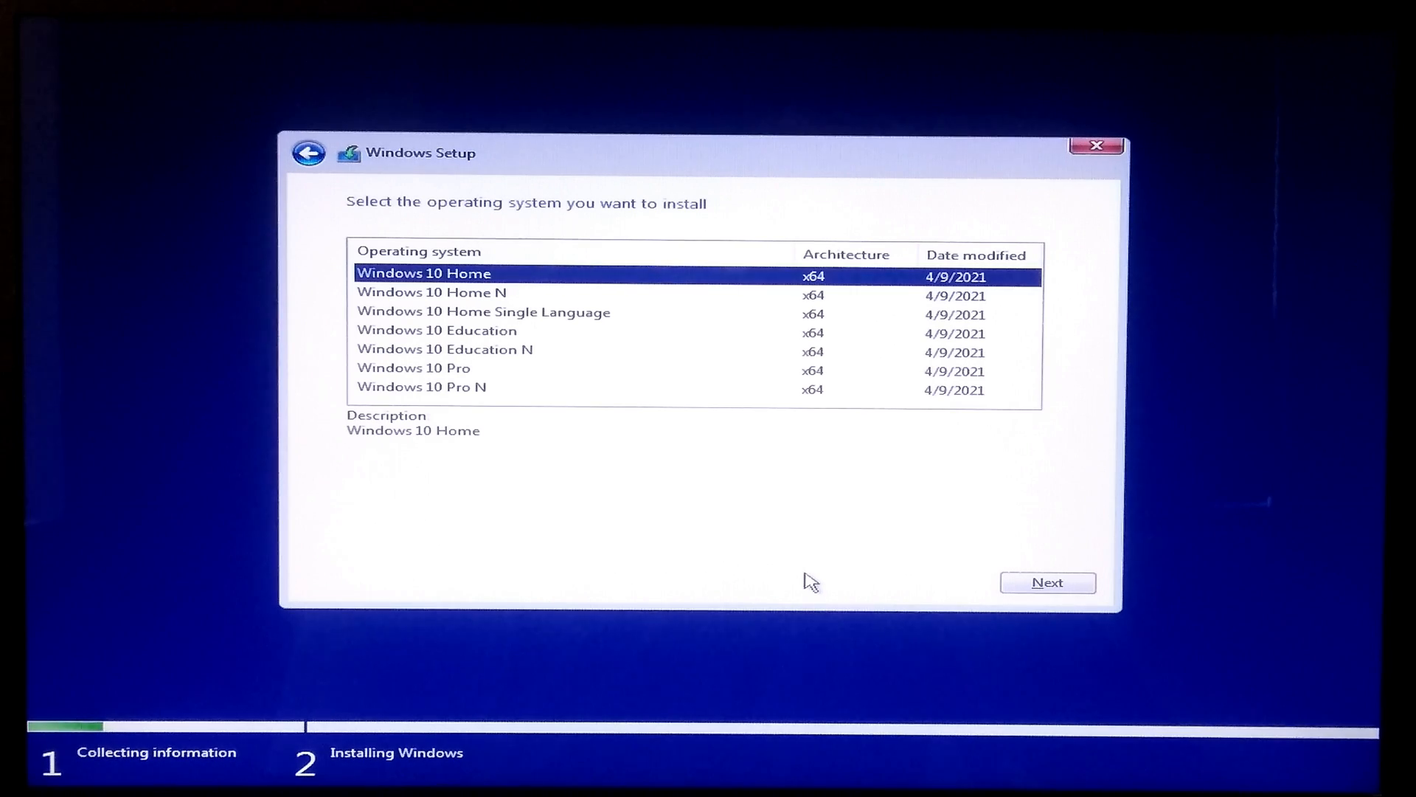
Step: Choose the Windows 10 Pro edition and accept the license terms
{"action": "left_click", "coordinate": [413, 367]}
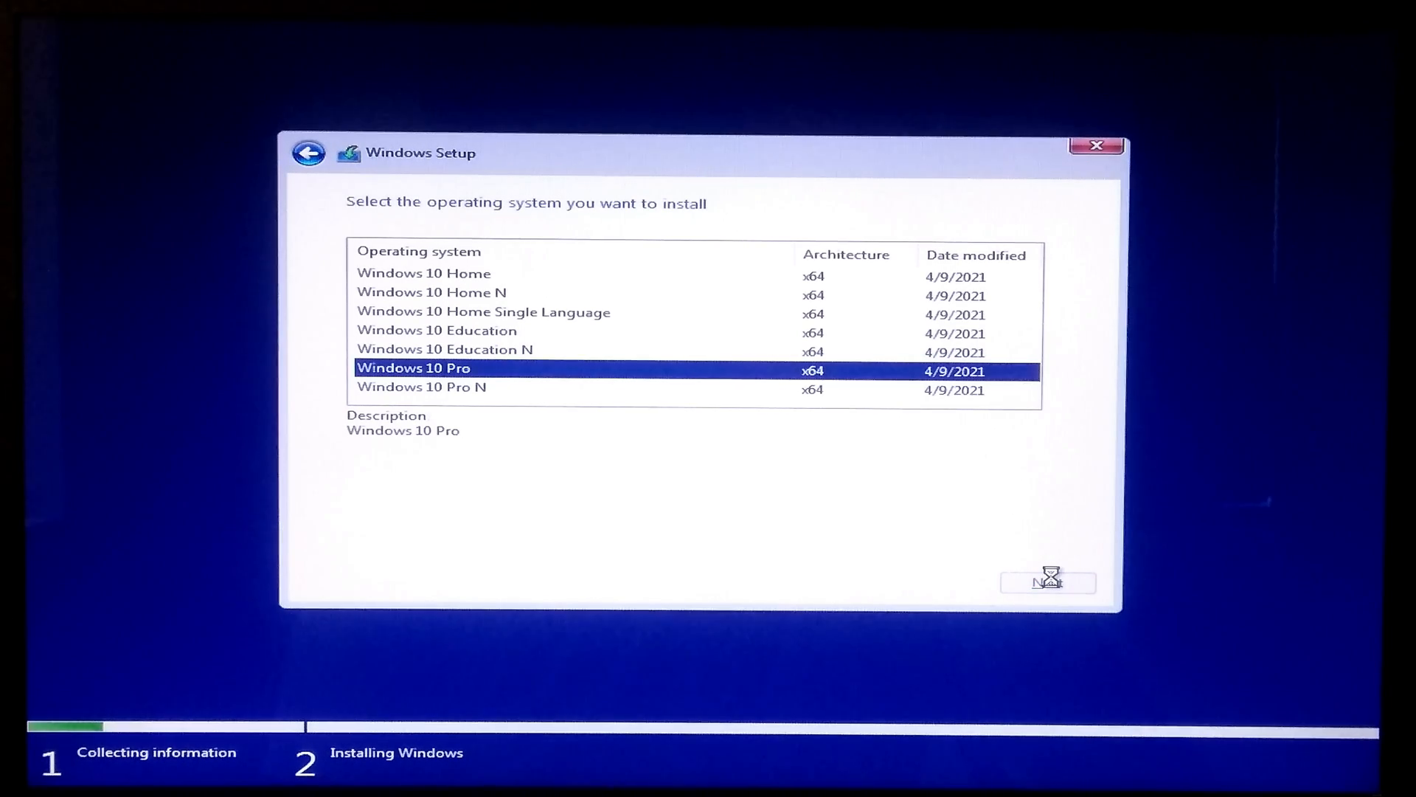
{"action": "left_click", "coordinate": [1048, 583]}
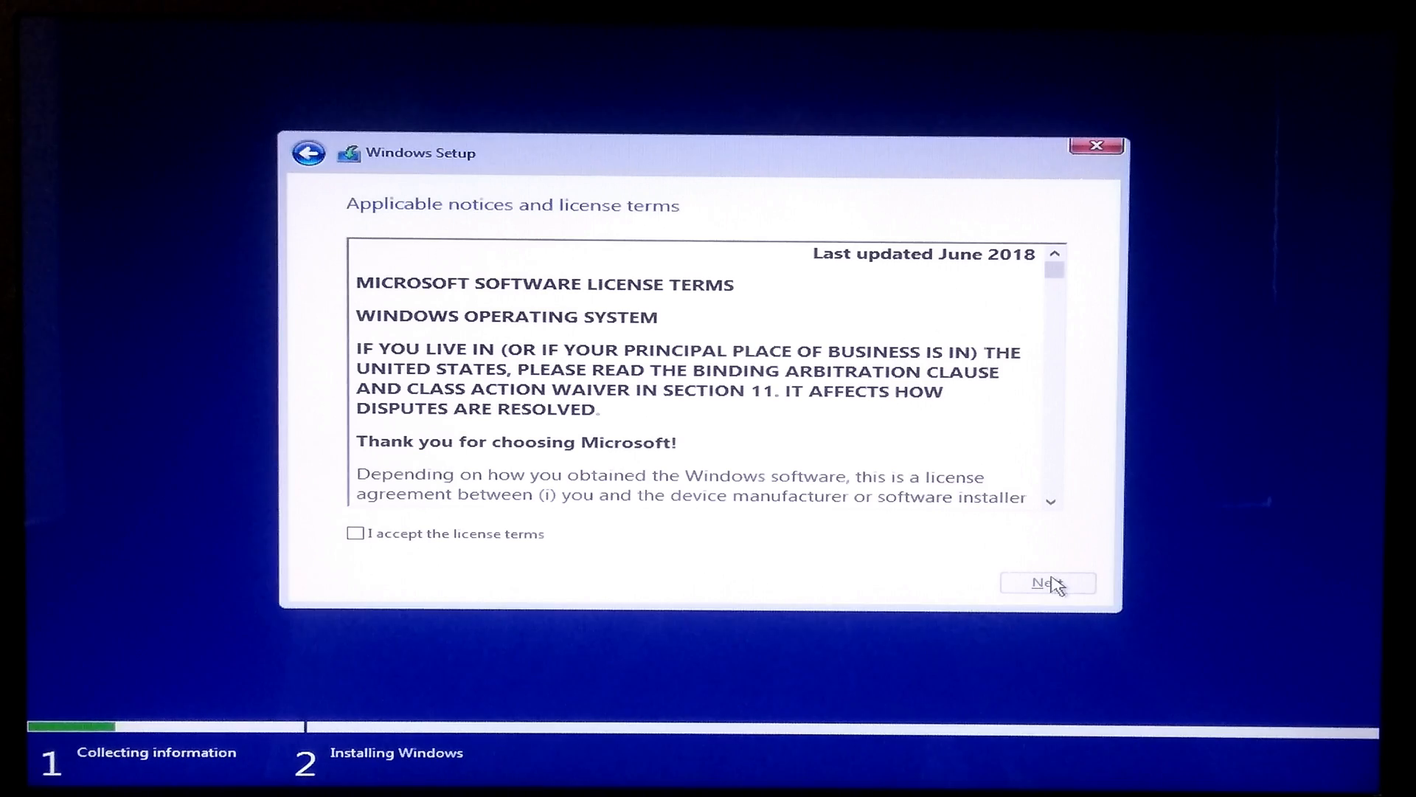
{"action": "left_click", "coordinate": [356, 532]}
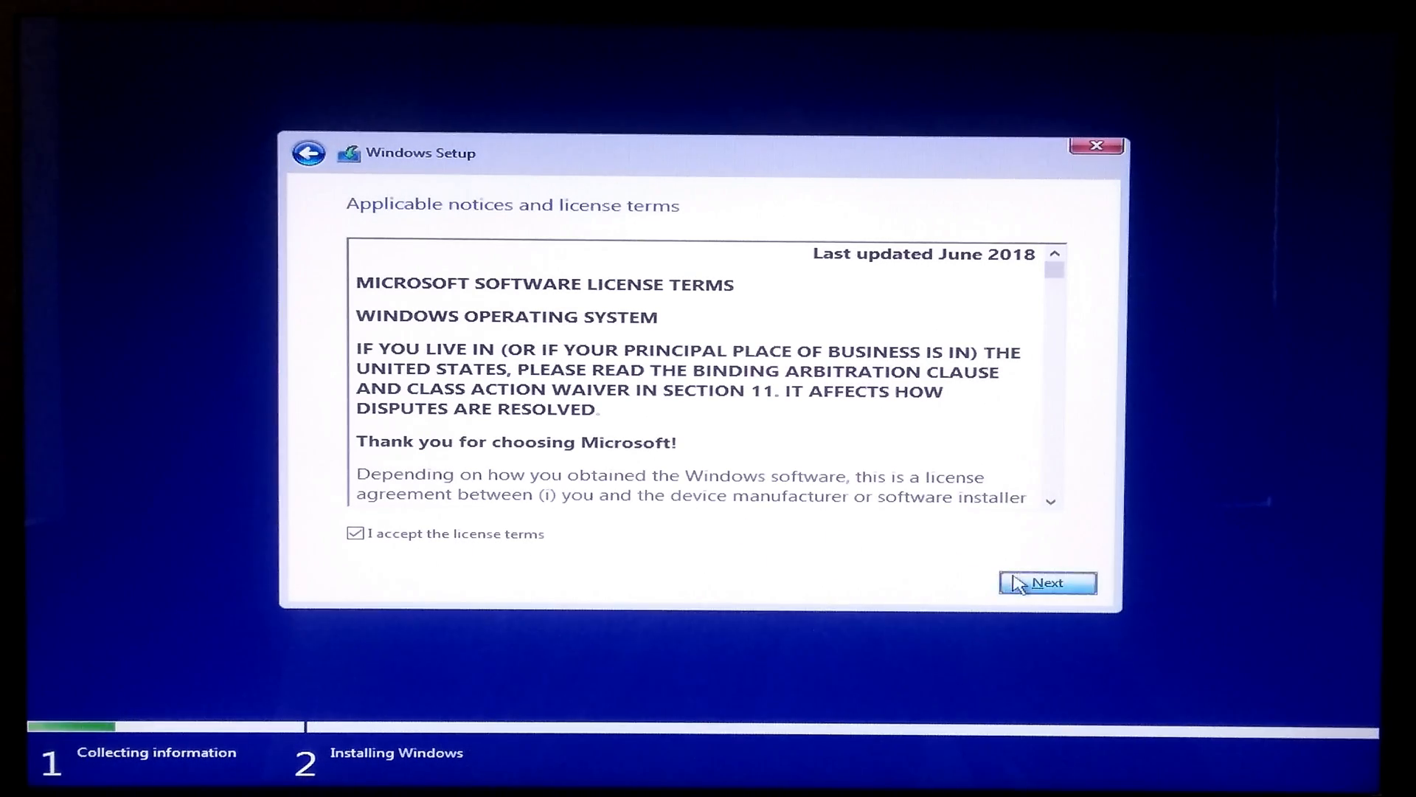
Step: Continue past the license terms and choose a Custom (clean) installation
{"action": "left_click", "coordinate": [1047, 583]}
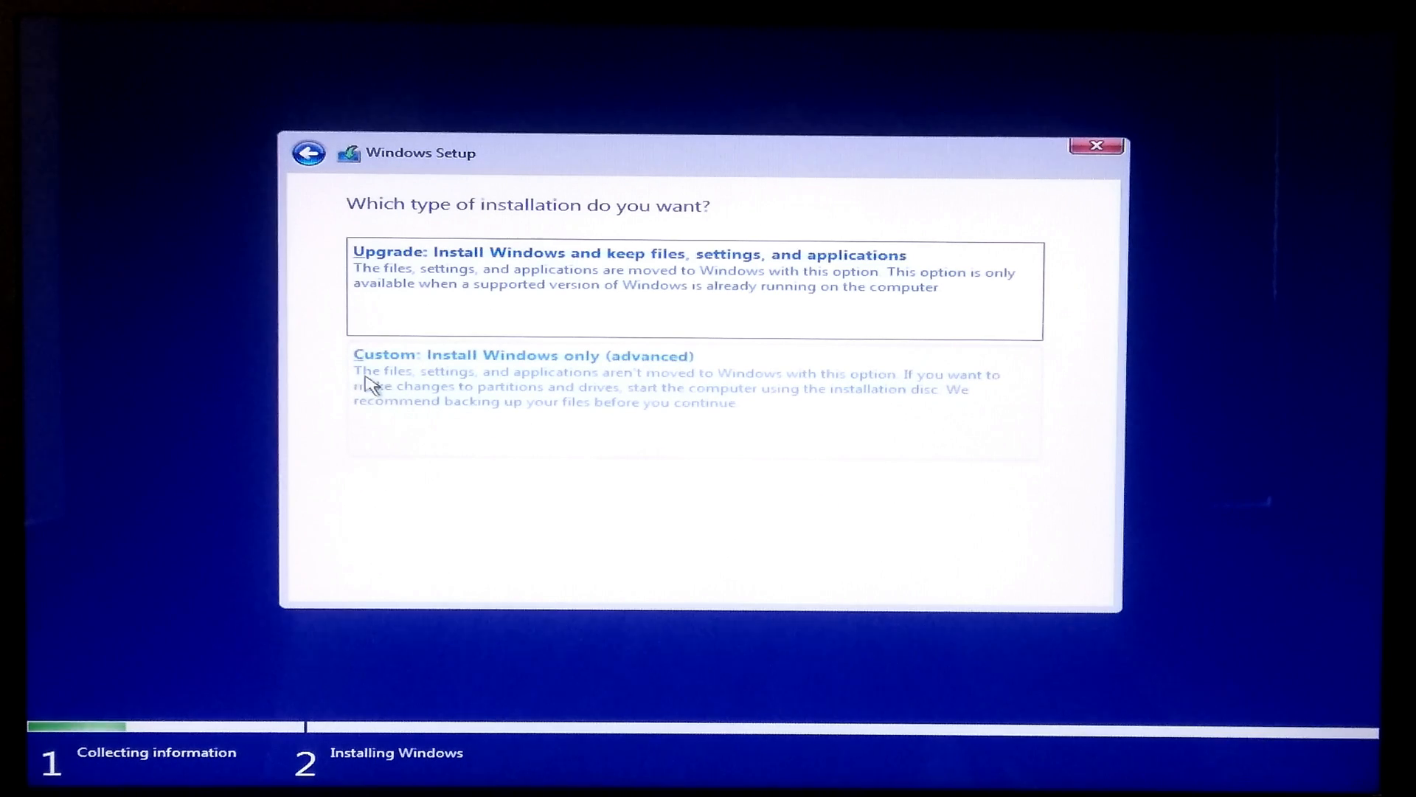
{"action": "mouse_move", "coordinate": [682, 380]}
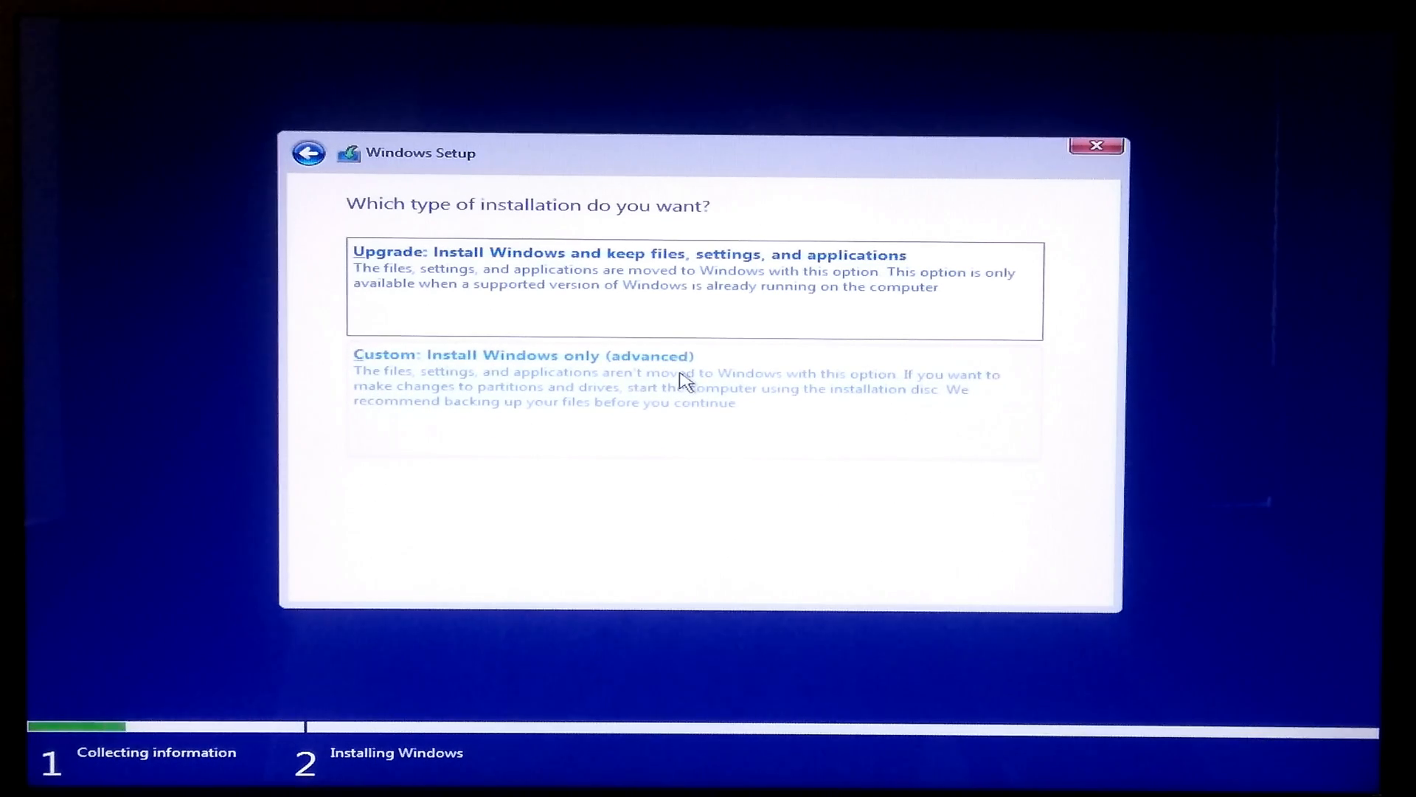
{"action": "left_click", "coordinate": [522, 356]}
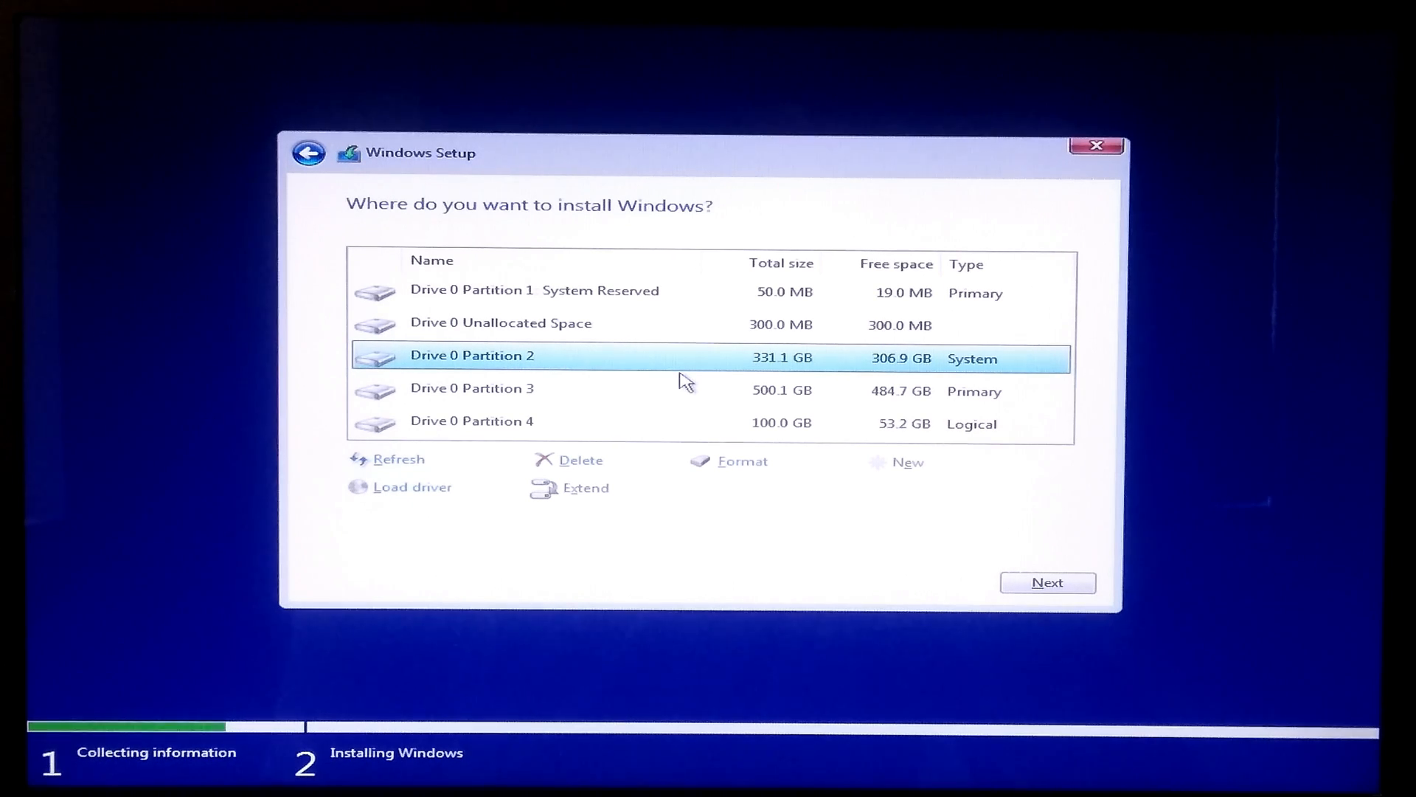
{"action": "mouse_move", "coordinate": [561, 332]}
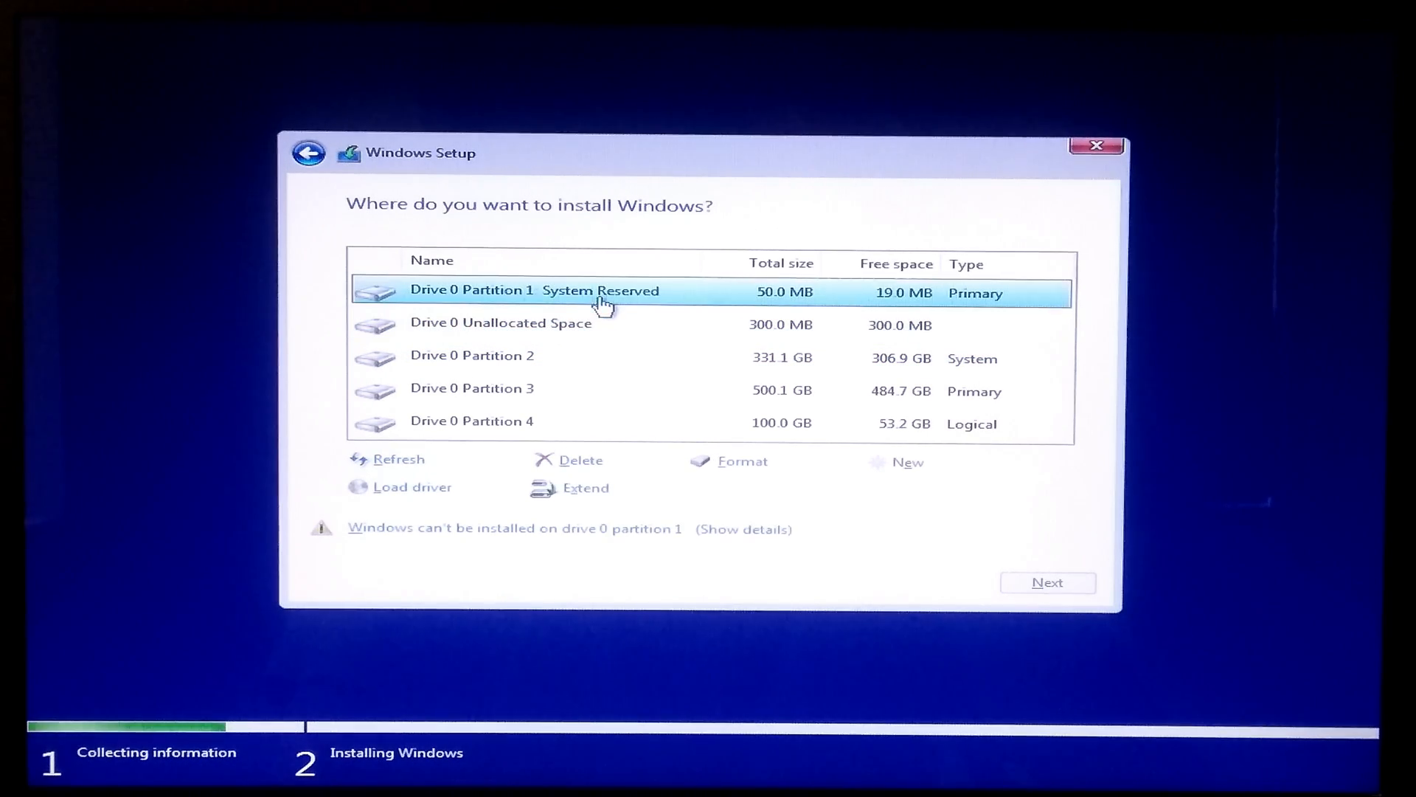
Step: Format and delete the 50 MB System Reserved partition
{"action": "left_click", "coordinate": [739, 460]}
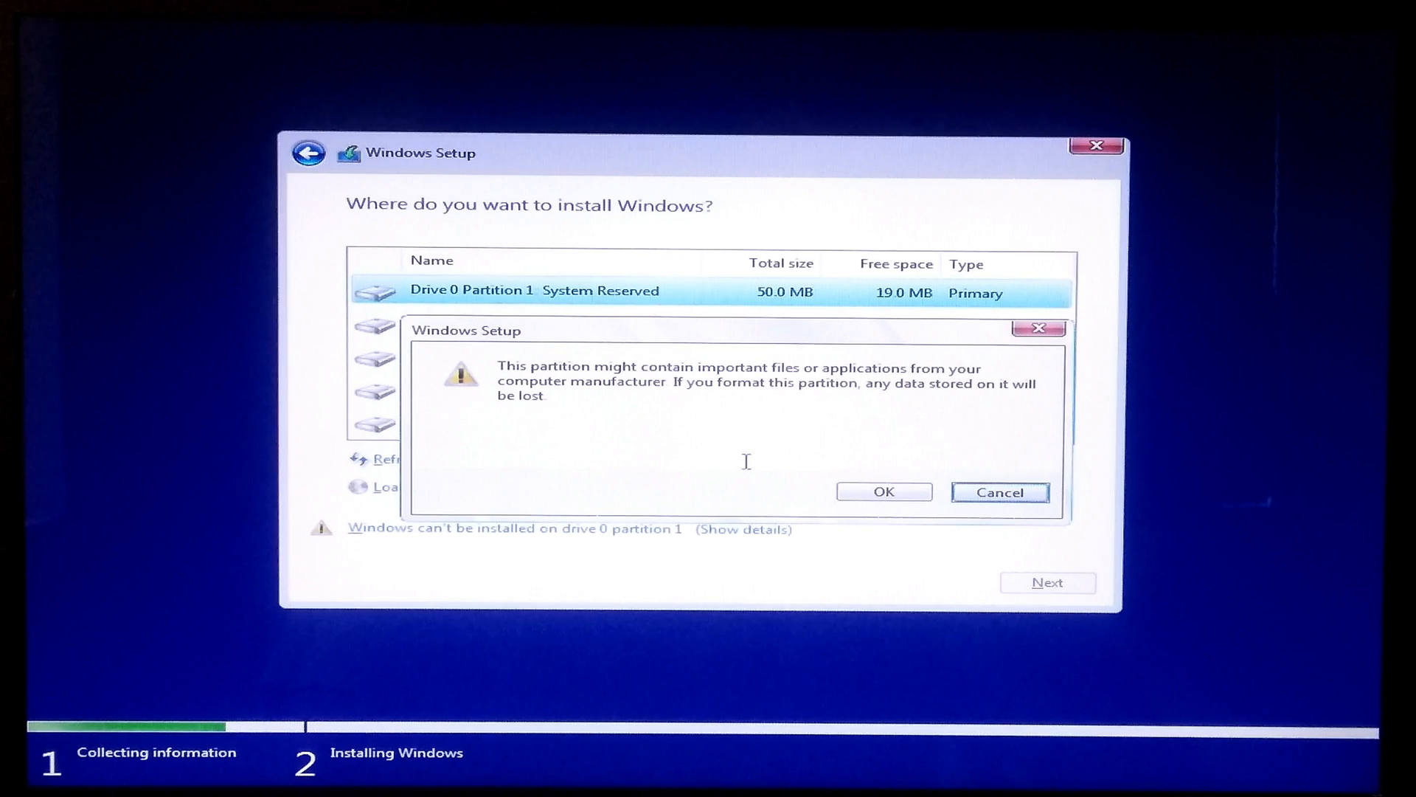
{"action": "left_click", "coordinate": [882, 491]}
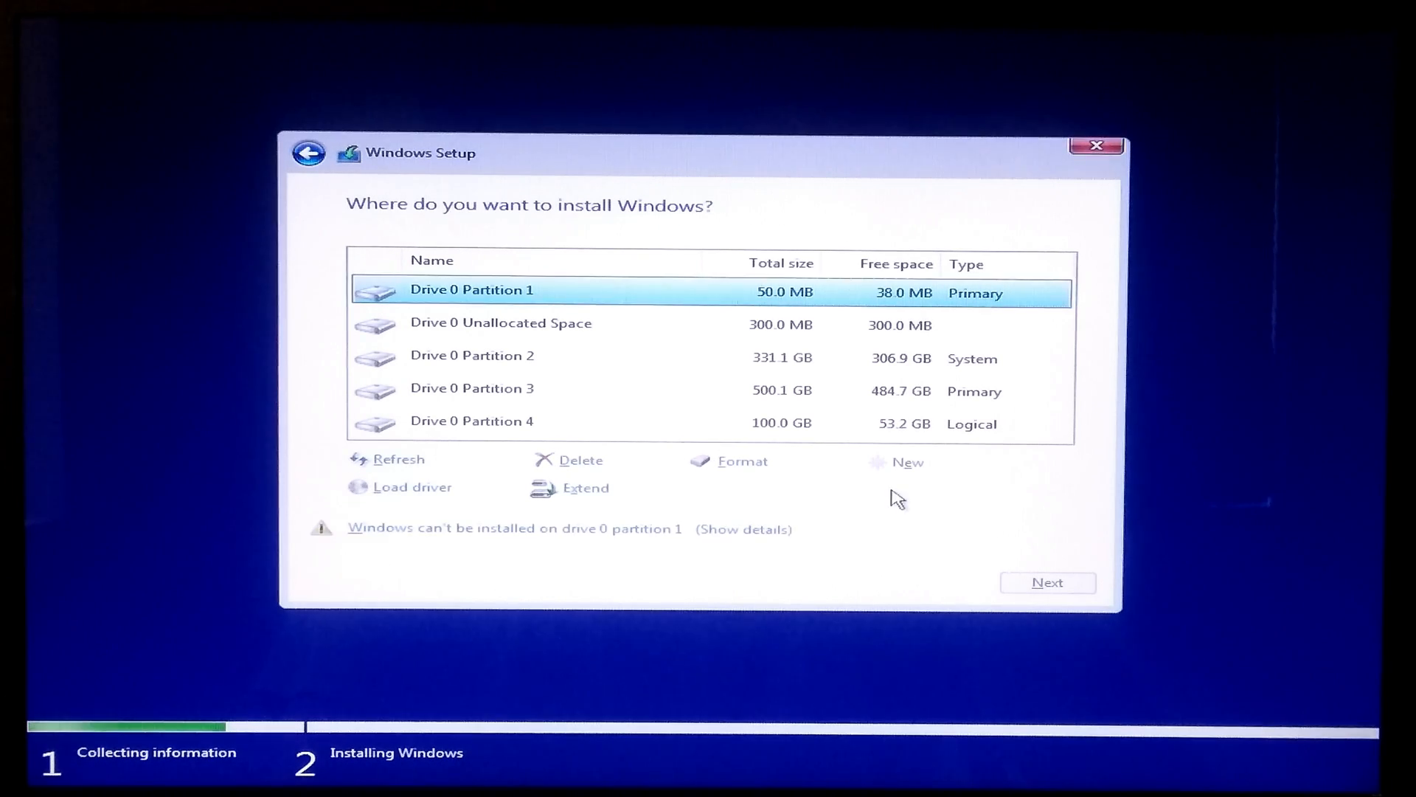
{"action": "left_click", "coordinate": [578, 461]}
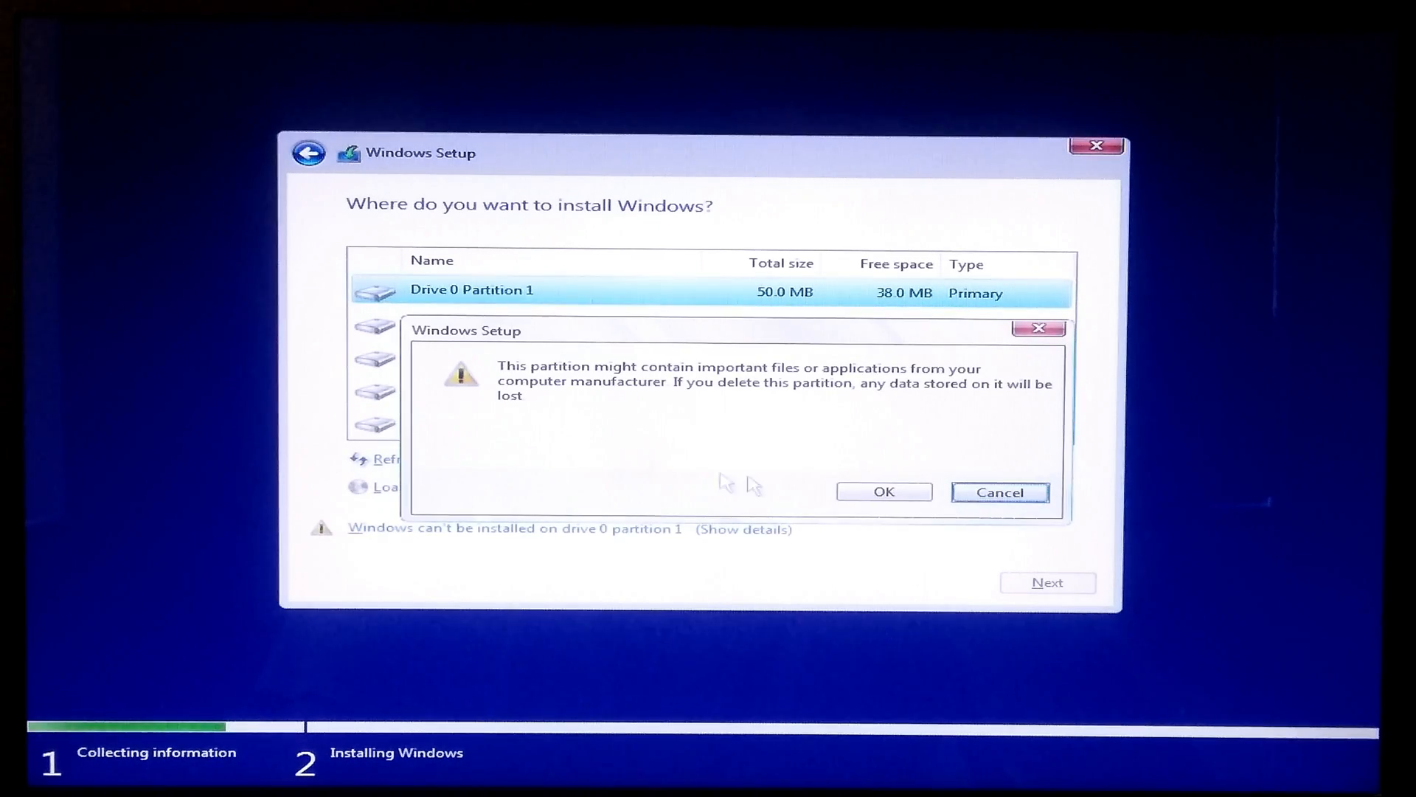
{"action": "left_click", "coordinate": [884, 491]}
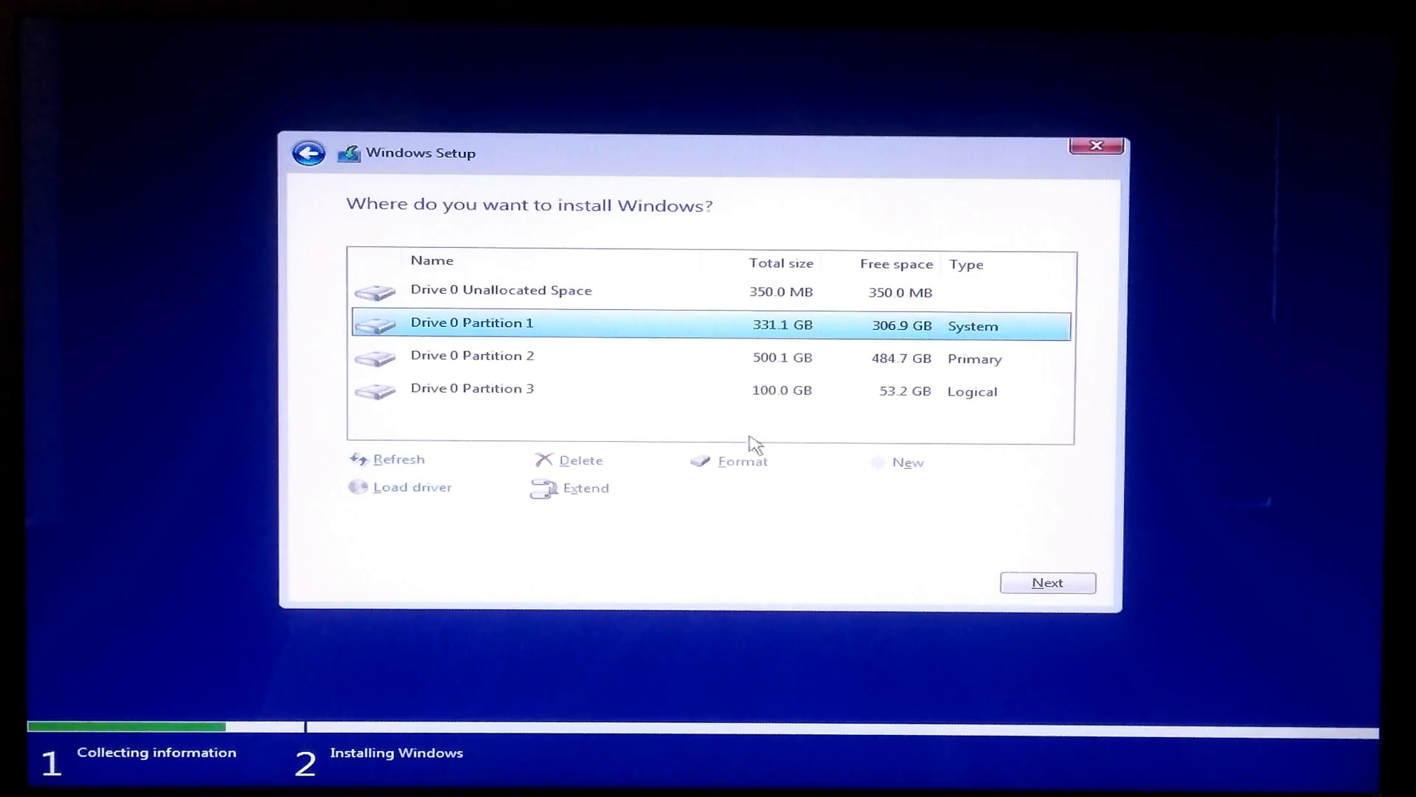
Step: Format and delete the 331.1 GB system partition, leaving 331.4 GB unallocated
{"action": "left_click", "coordinate": [738, 460]}
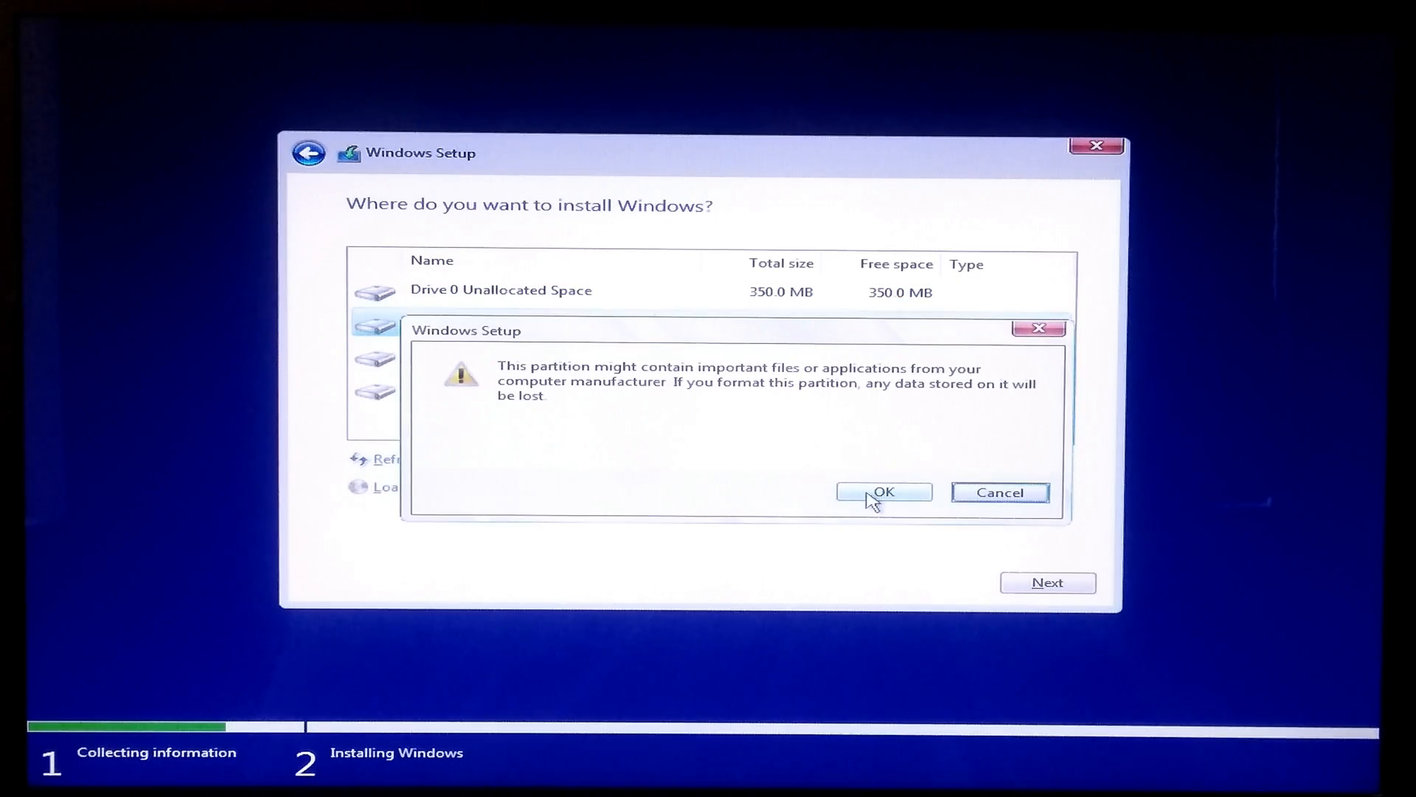
{"action": "left_click", "coordinate": [883, 493]}
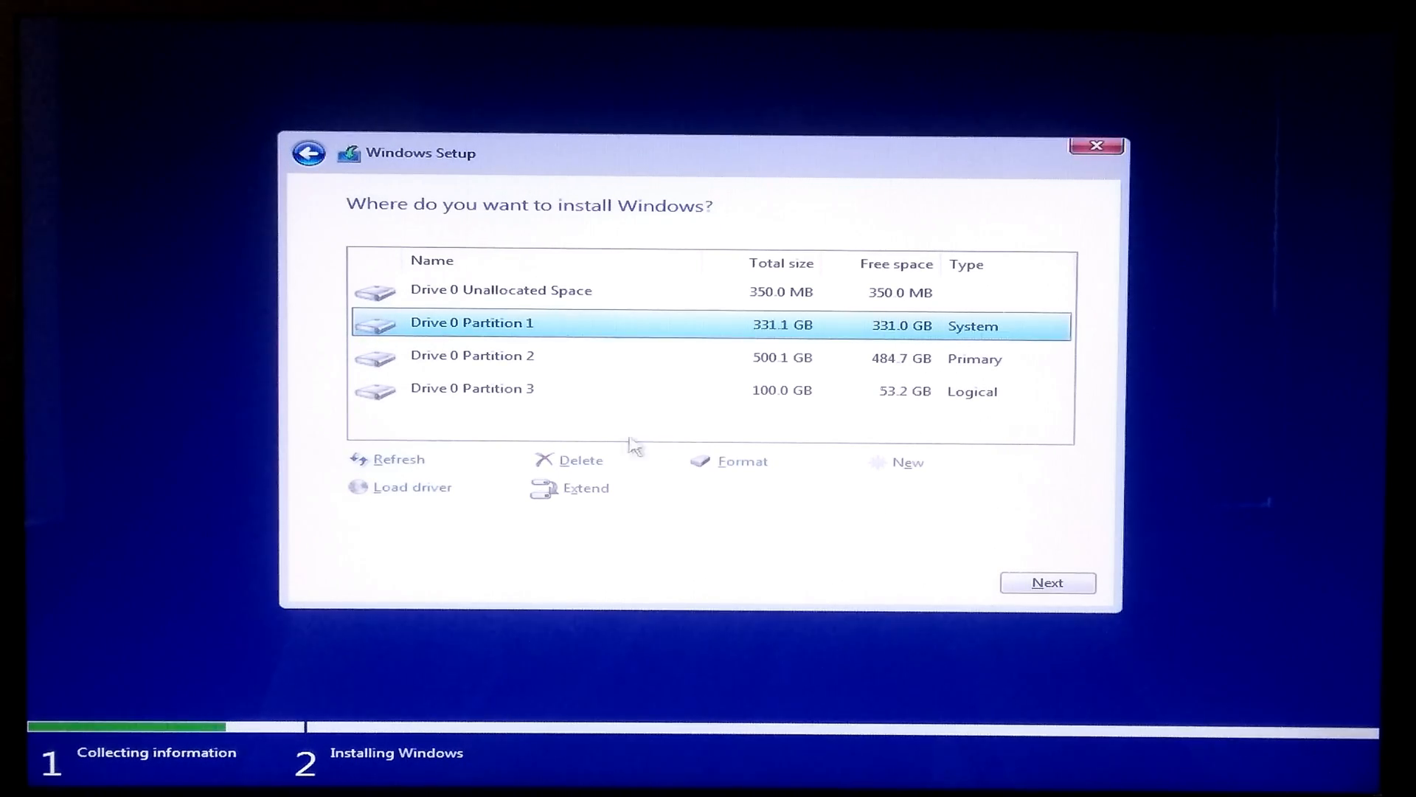
{"action": "left_click", "coordinate": [578, 460]}
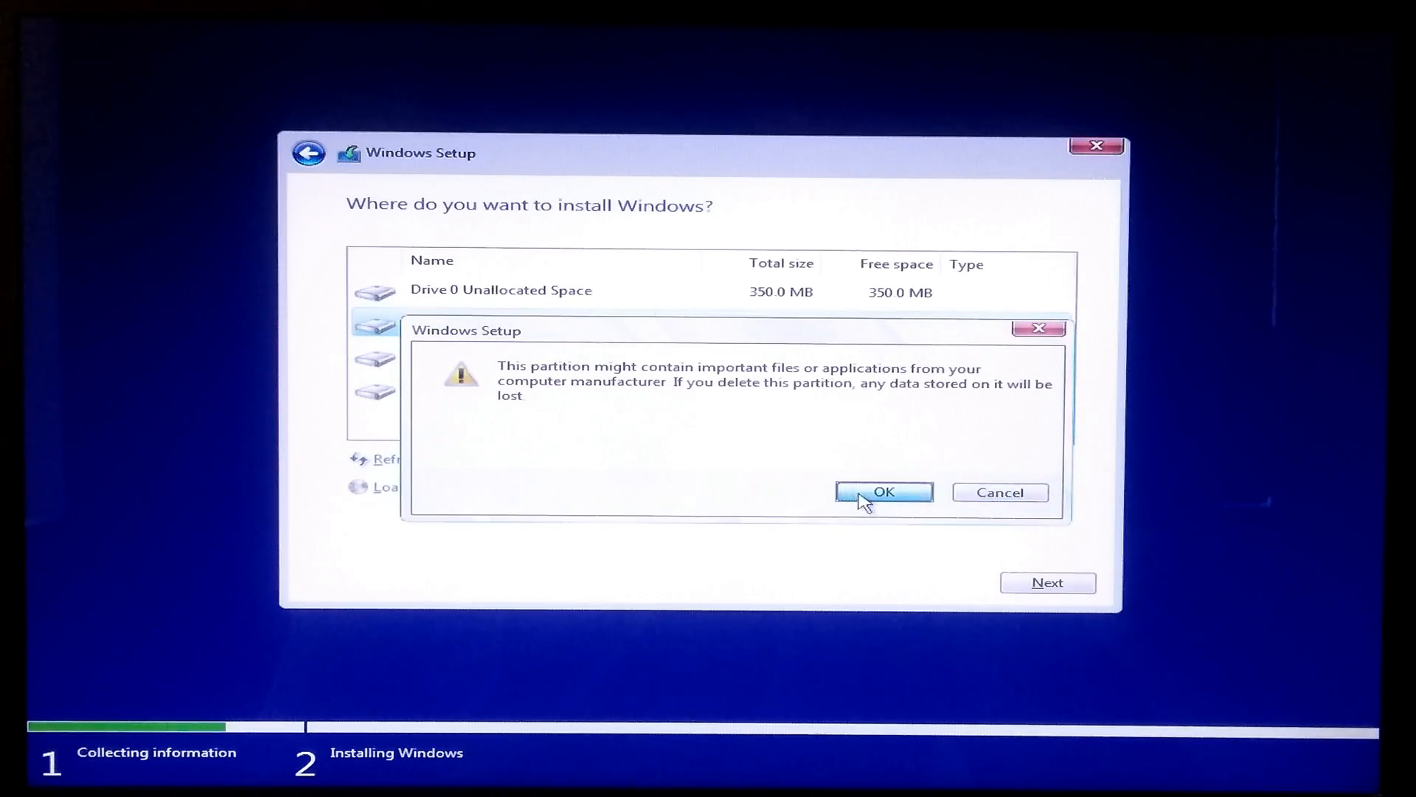
{"action": "left_click", "coordinate": [882, 493]}
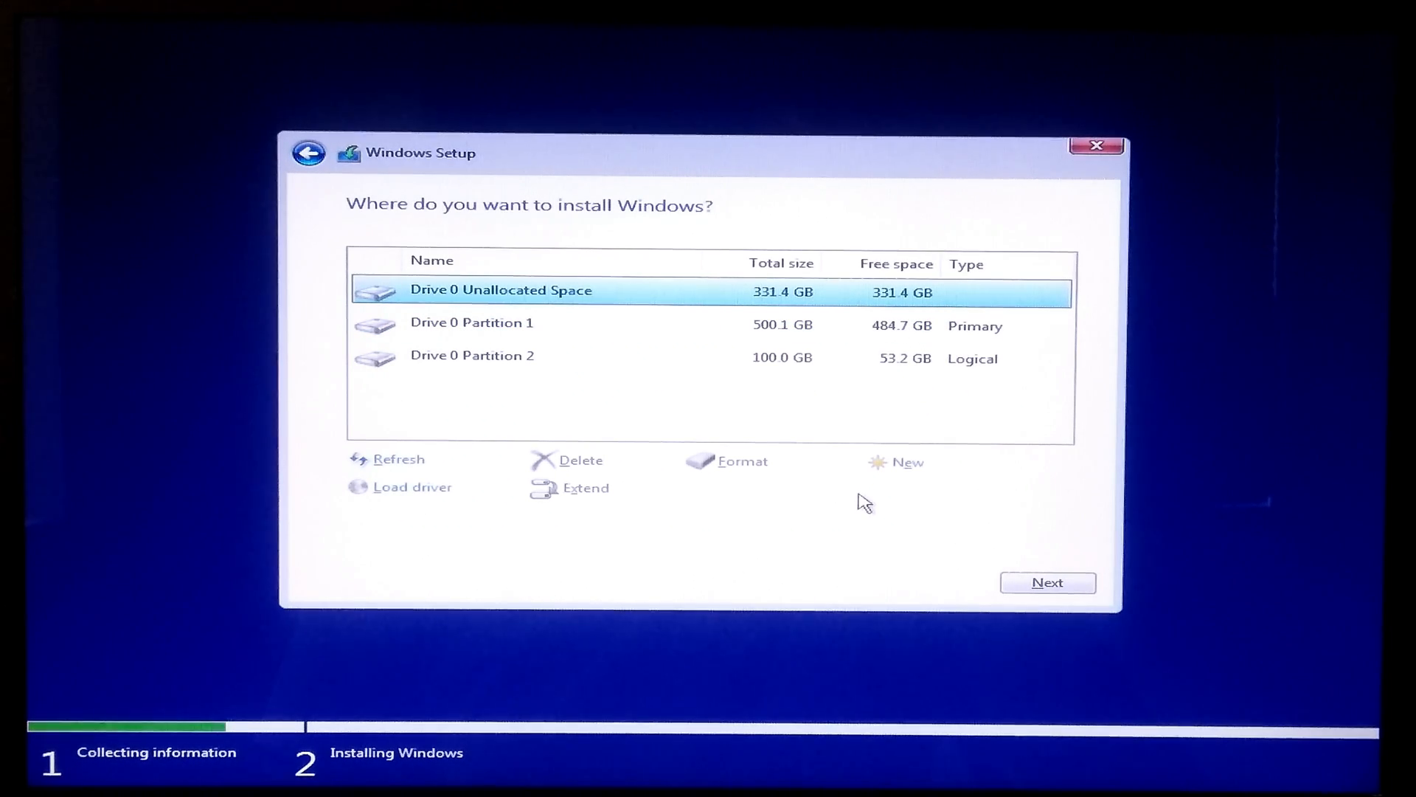
{"action": "mouse_move", "coordinate": [592, 312]}
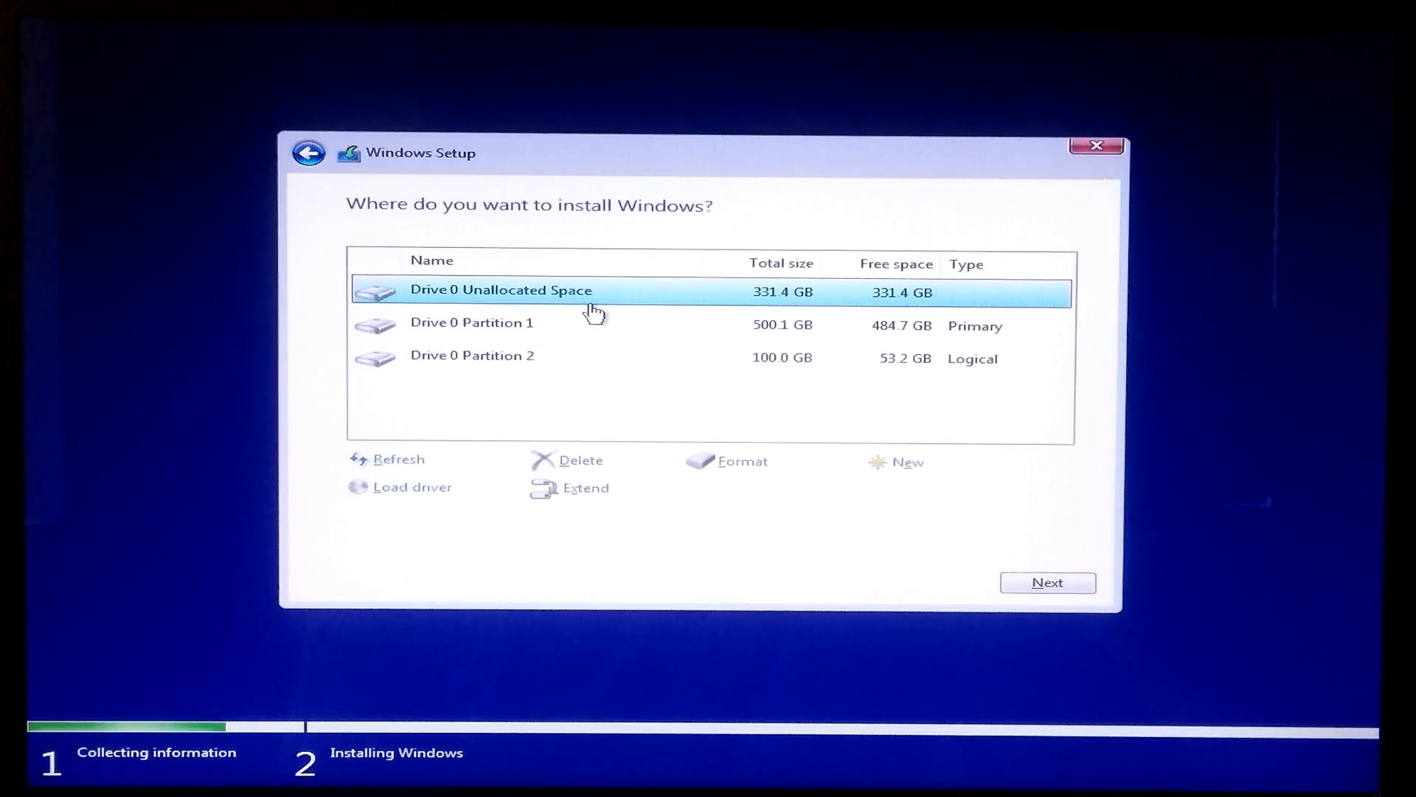
{"action": "mouse_move", "coordinate": [690, 387]}
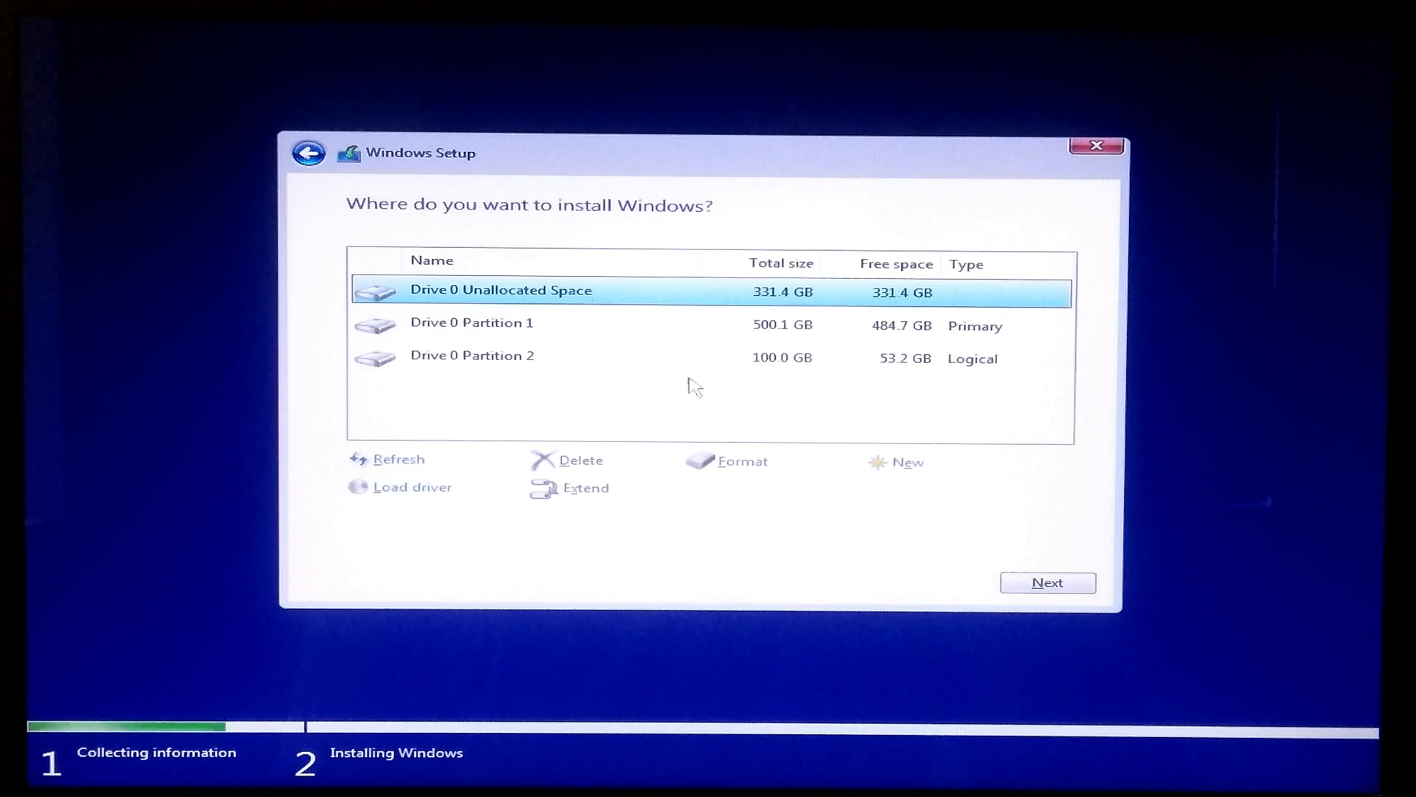
Step: Create a full-size 339,400 MB partition from the unallocated space and allow extra system partitions
{"action": "left_click", "coordinate": [906, 462]}
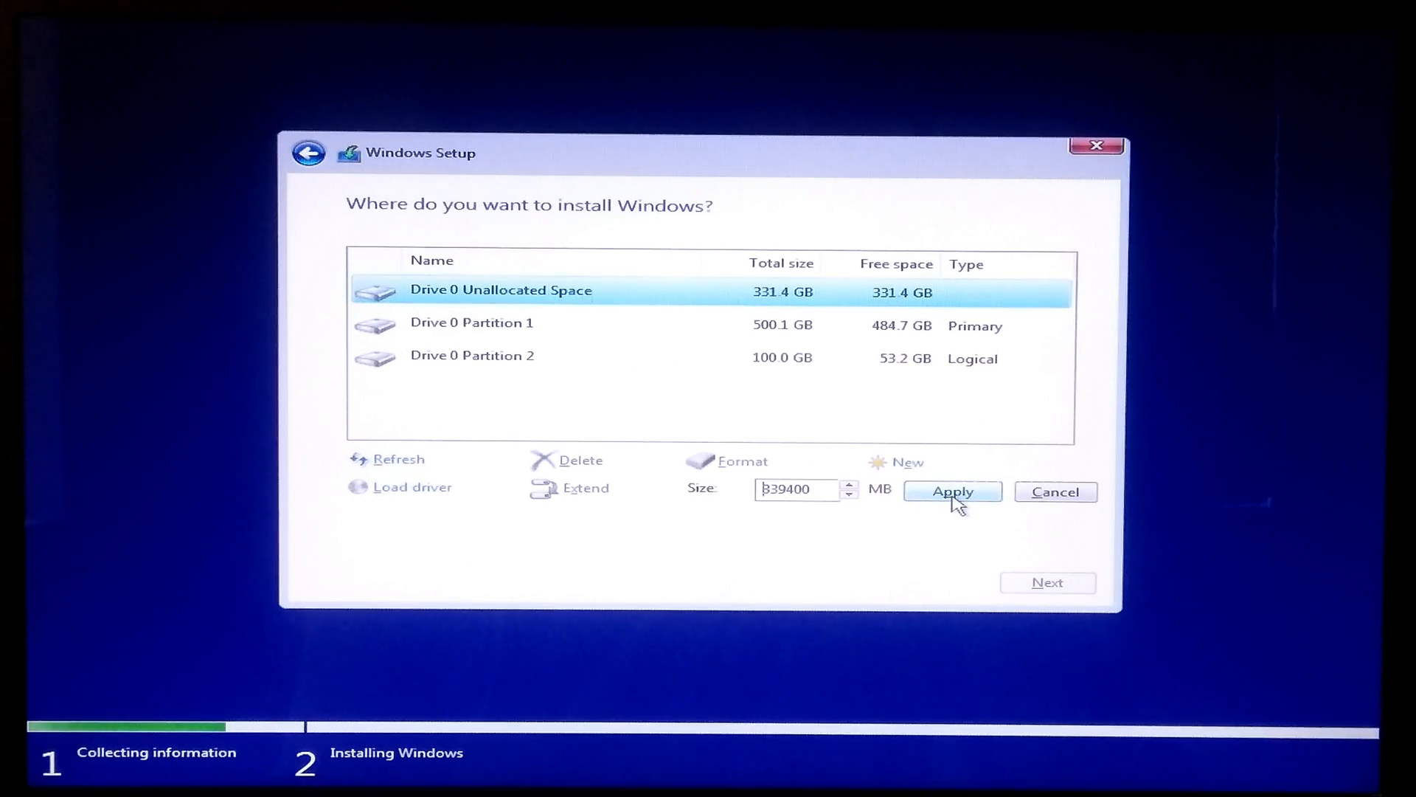
{"action": "left_click", "coordinate": [952, 491]}
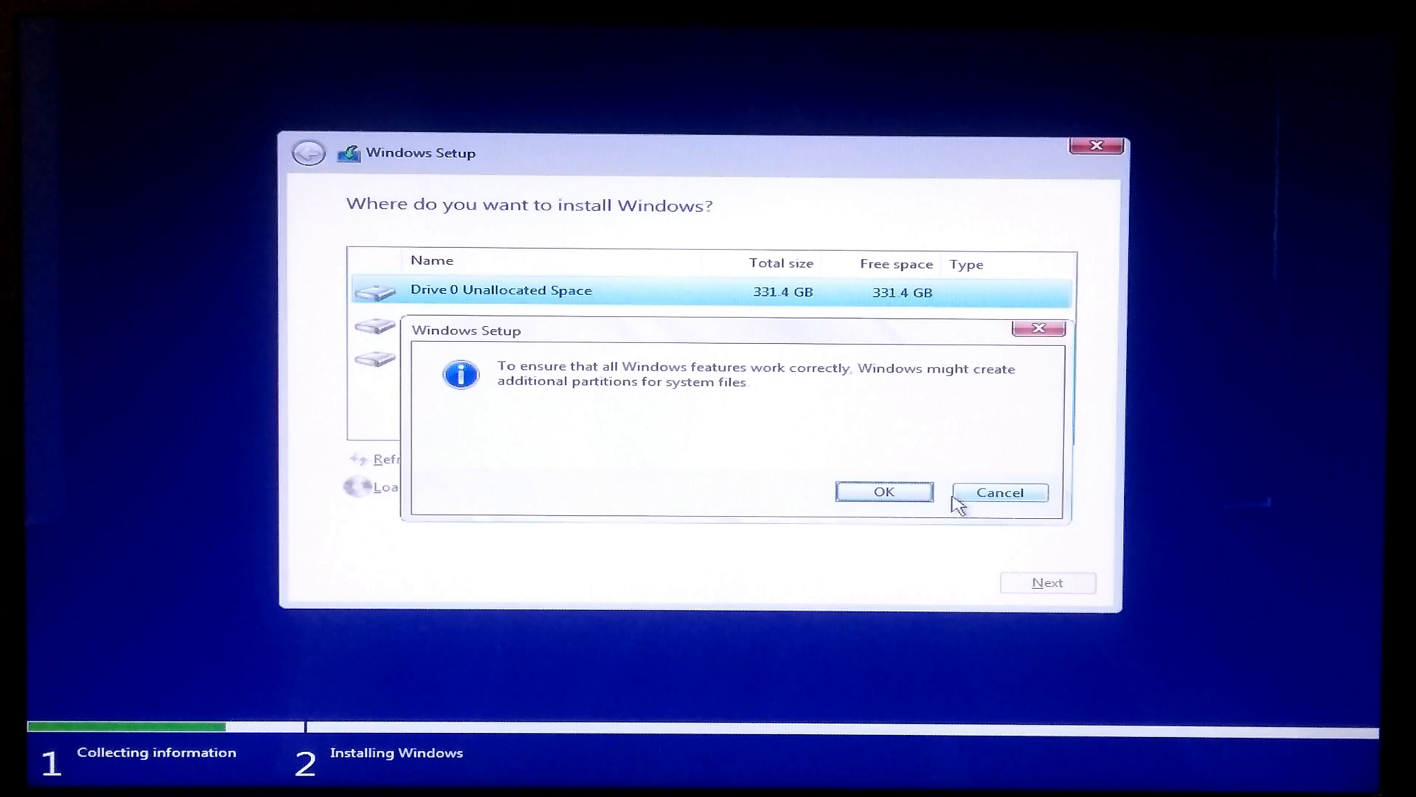
{"action": "mouse_move", "coordinate": [833, 388]}
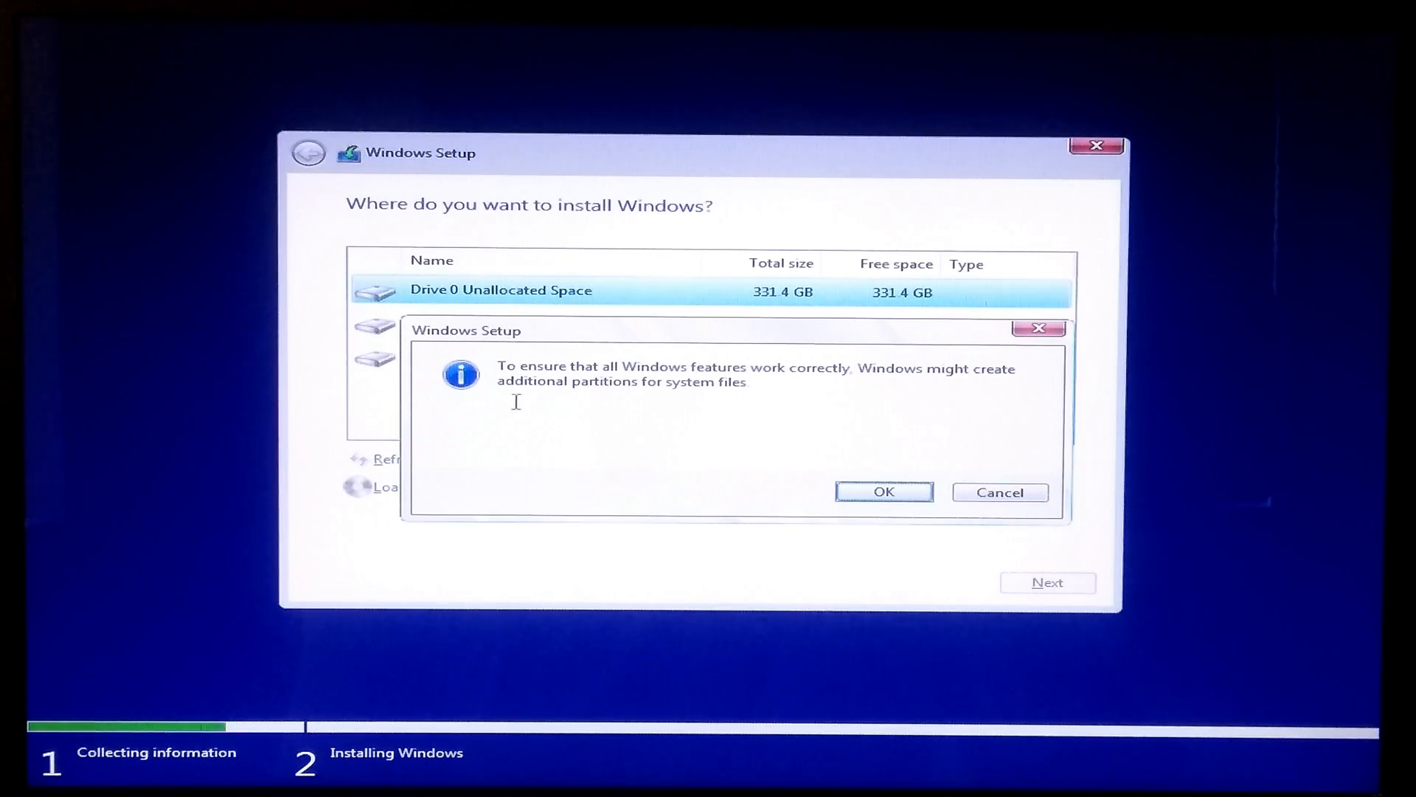
{"action": "mouse_move", "coordinate": [735, 413]}
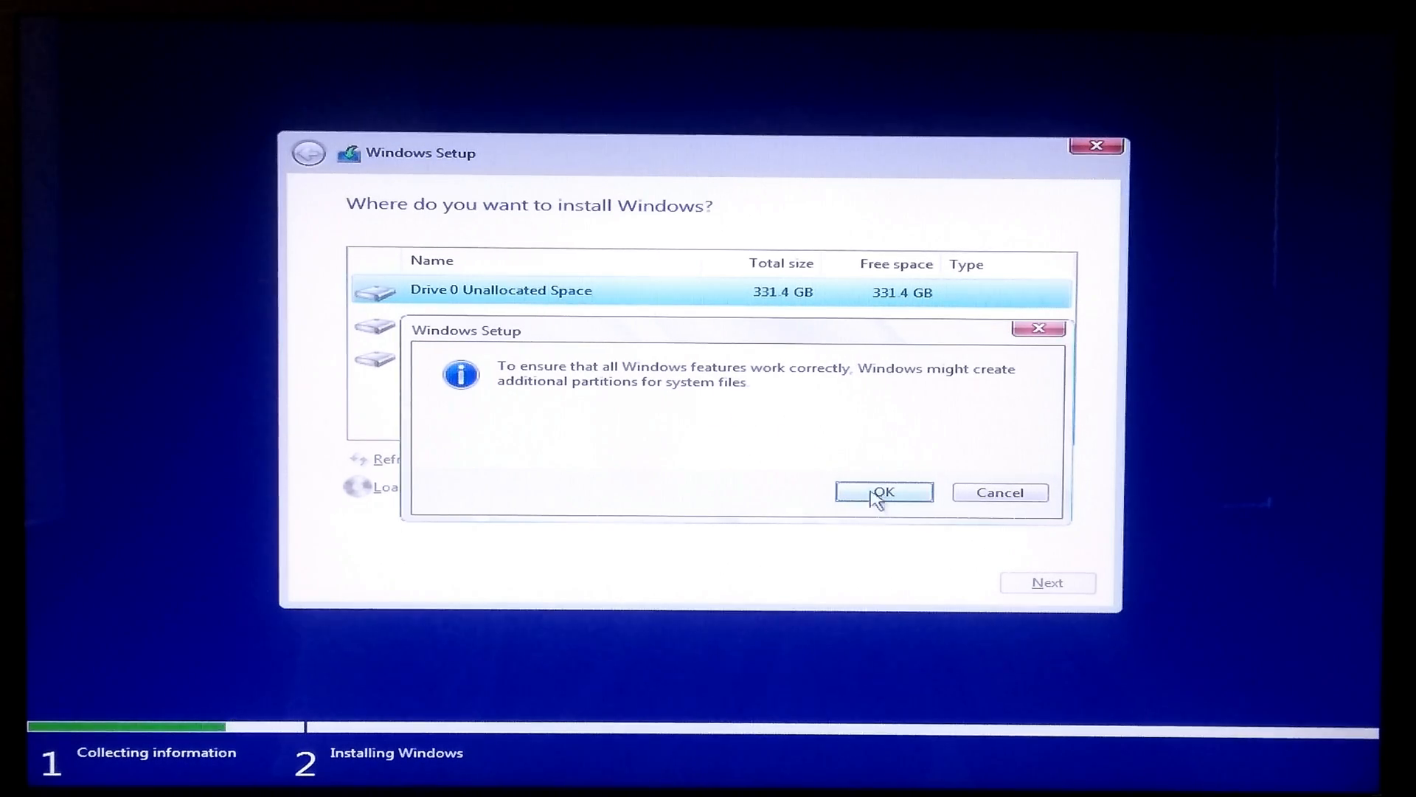
{"action": "left_click", "coordinate": [882, 491]}
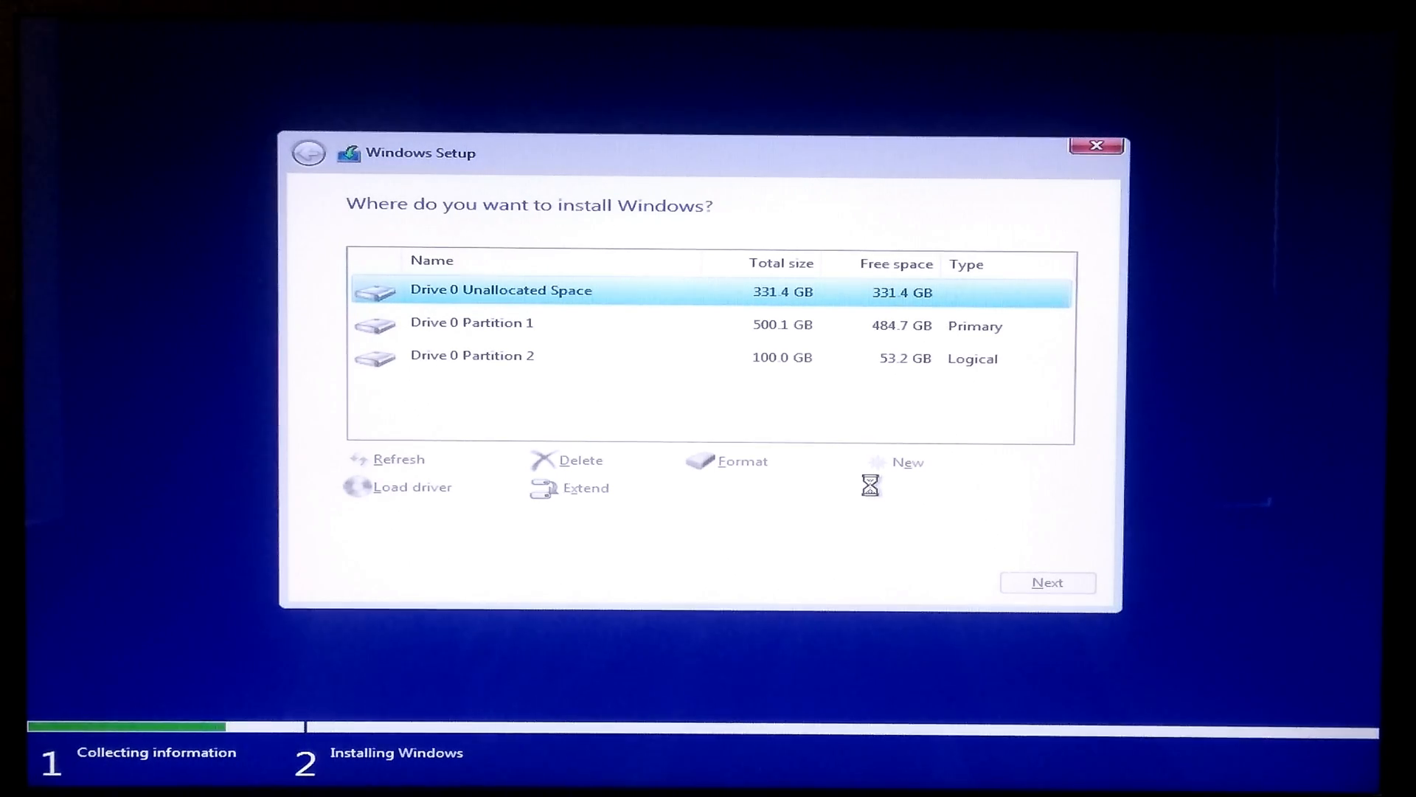
Step: Select Drive 0 Partition 2 (331.4 GB Primary) and begin installing Windows on it
{"action": "left_click", "coordinate": [908, 461]}
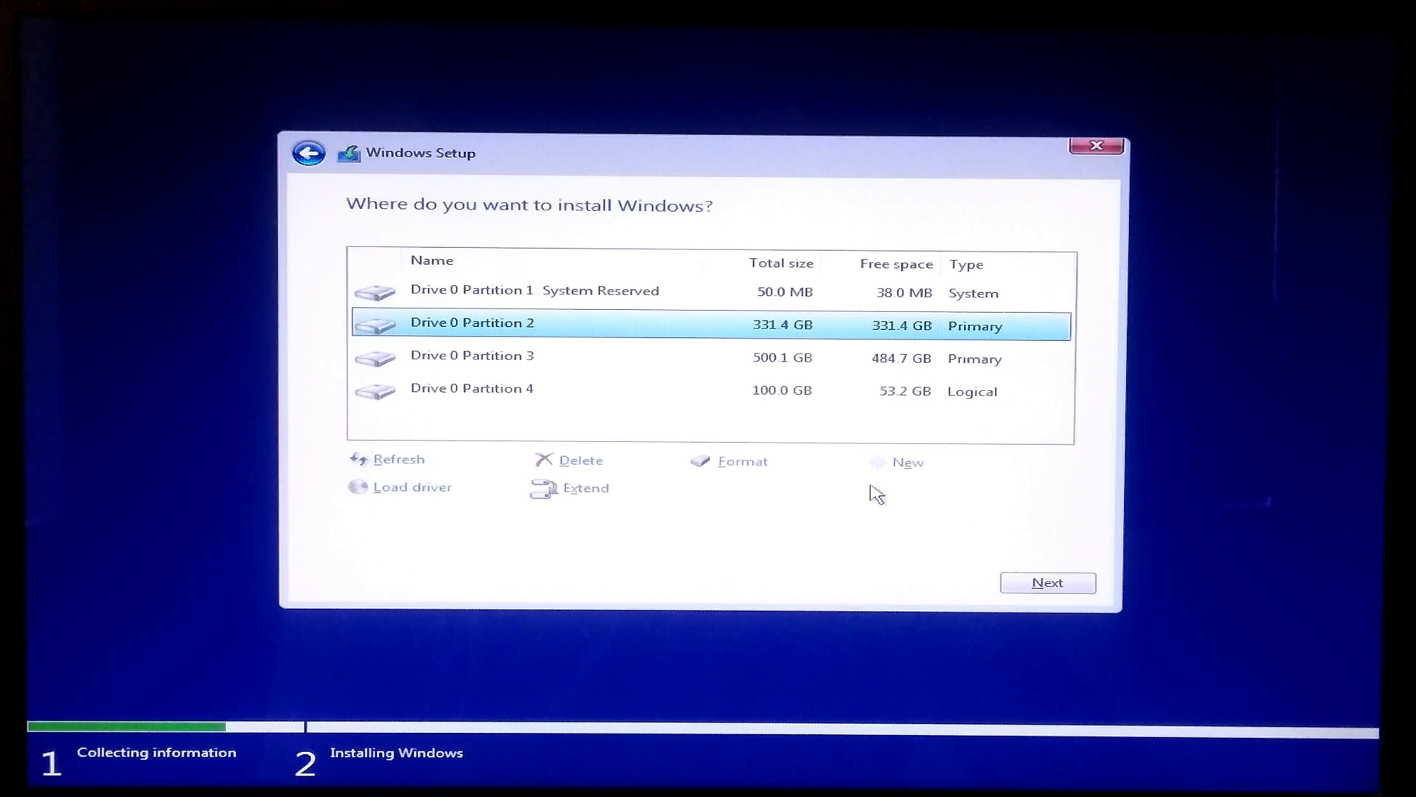
{"action": "mouse_move", "coordinate": [469, 296]}
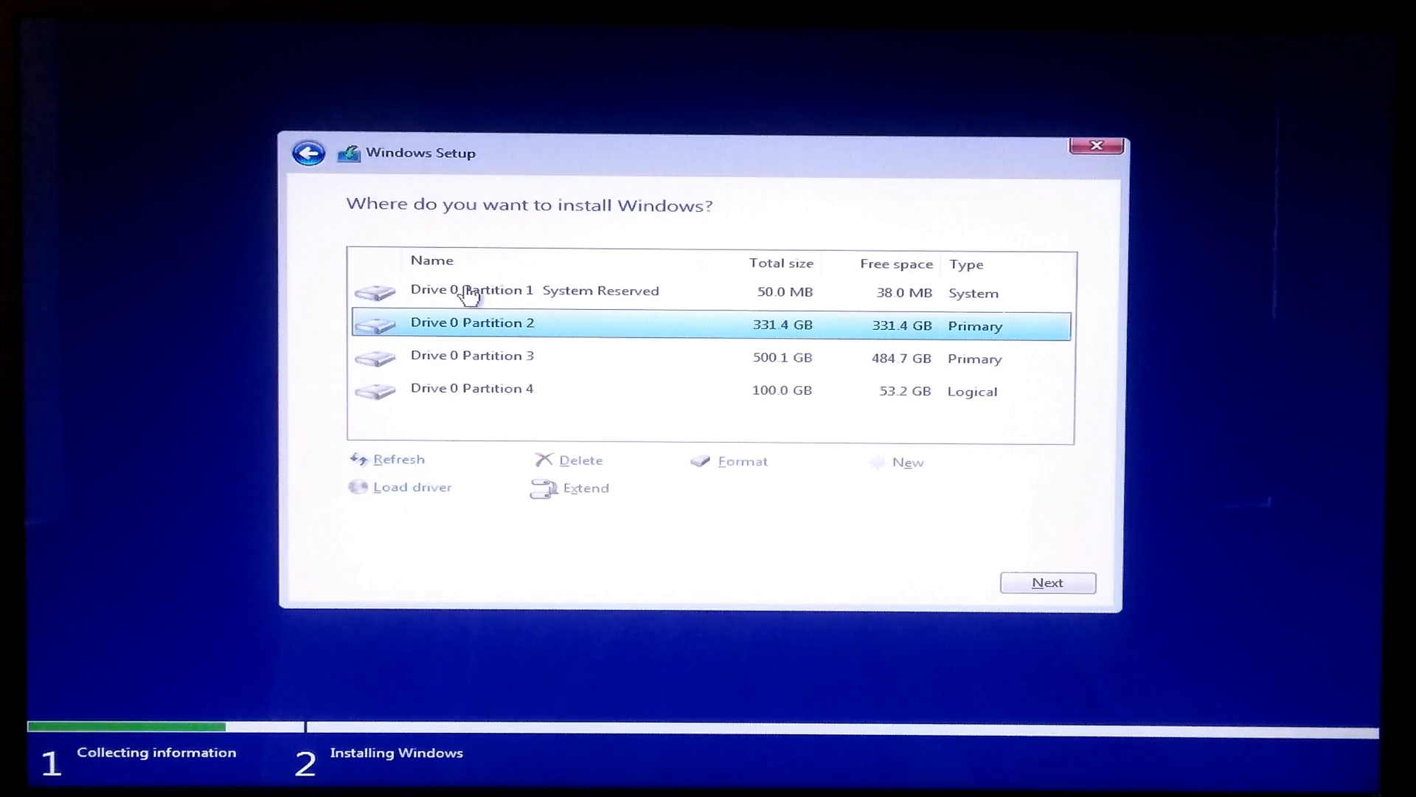
{"action": "mouse_move", "coordinate": [892, 305]}
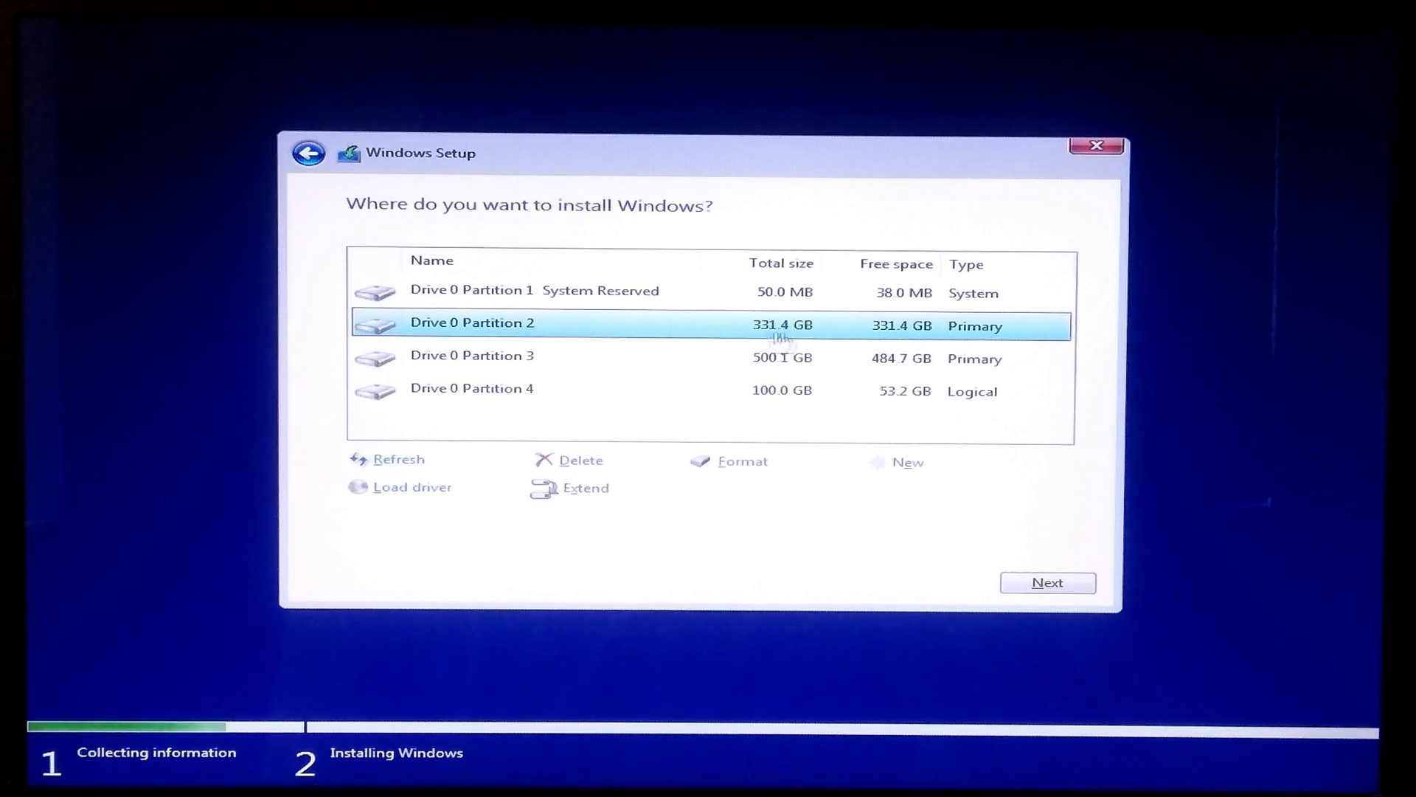
{"action": "mouse_move", "coordinate": [869, 366]}
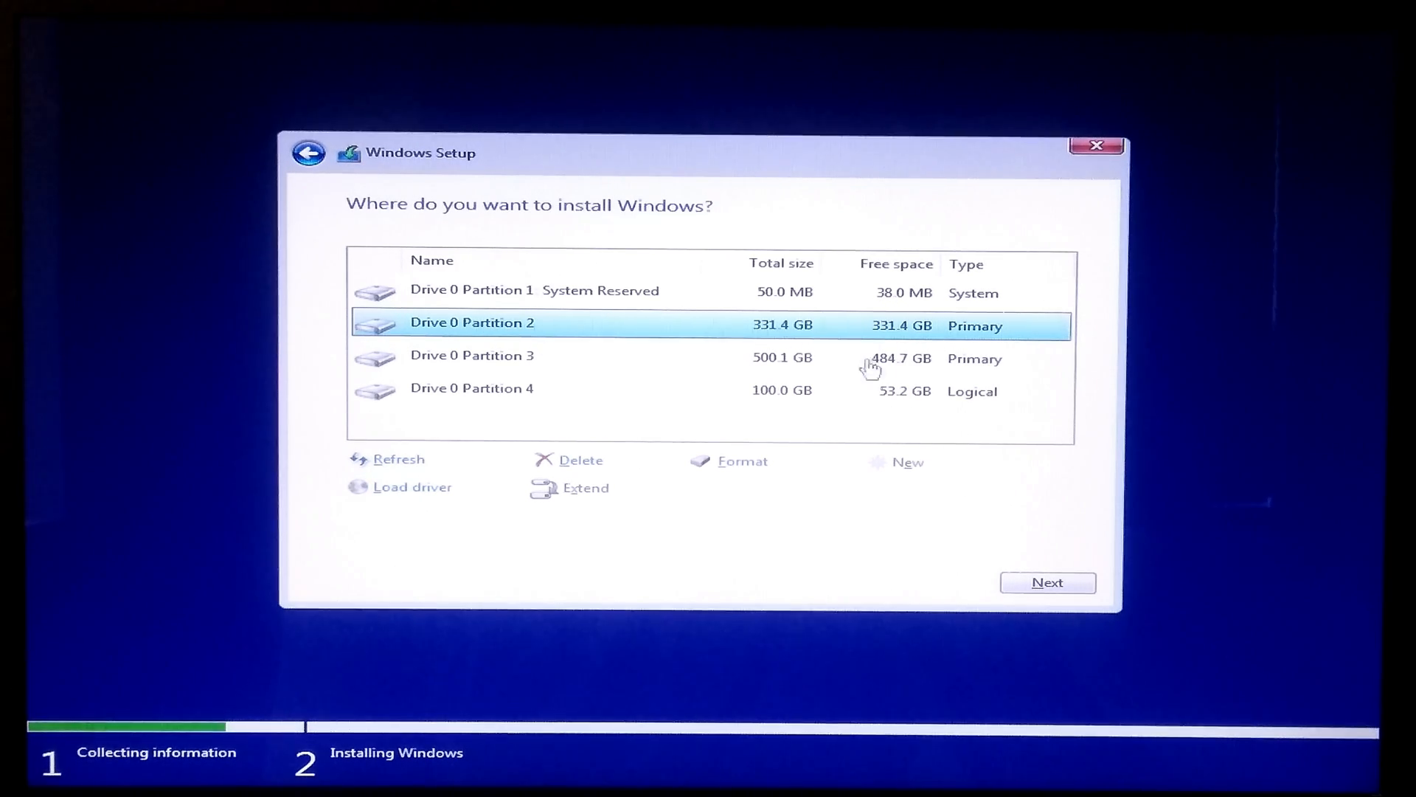
{"action": "left_click", "coordinate": [1047, 583]}
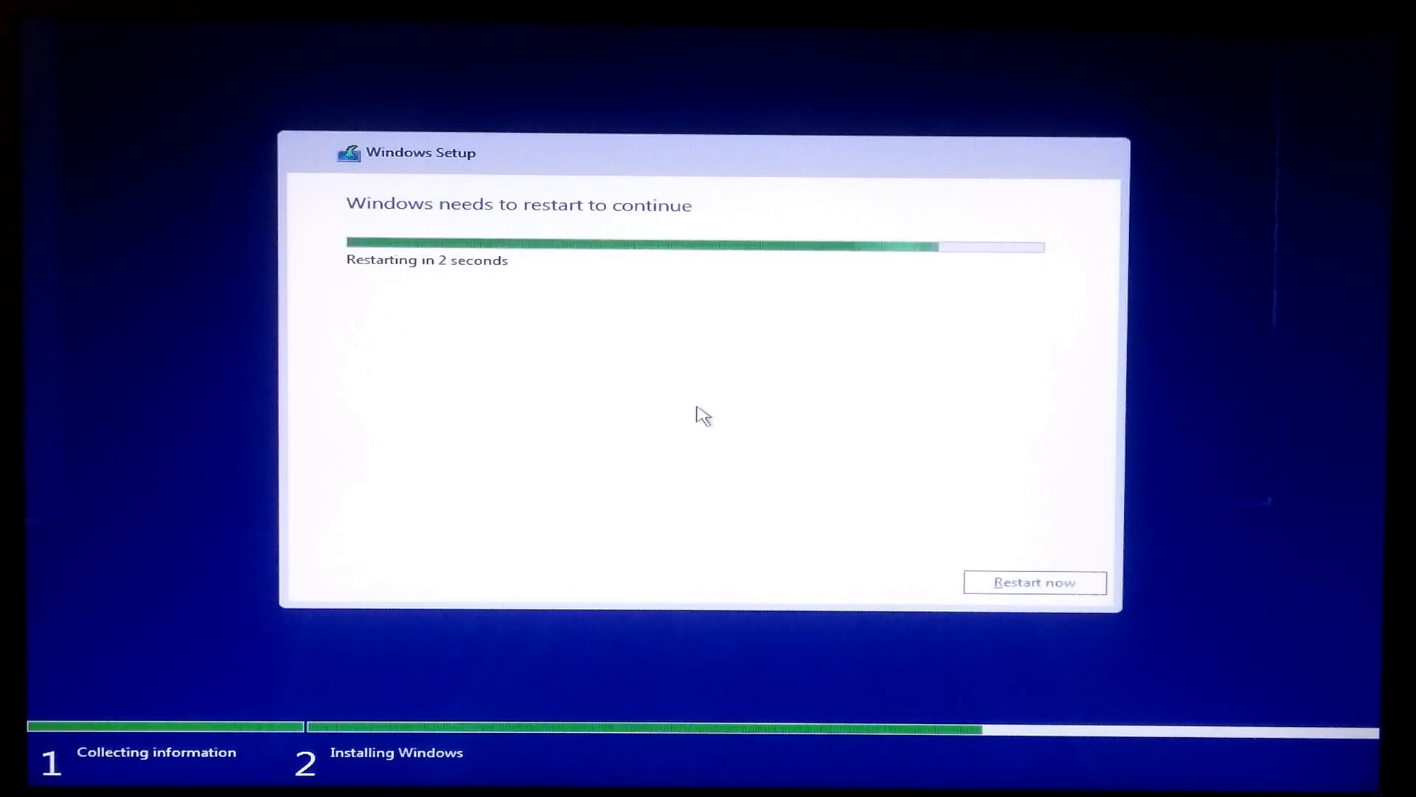
Step: Restart the PC now so it boots to the Windows logo
{"action": "left_click", "coordinate": [1034, 582]}
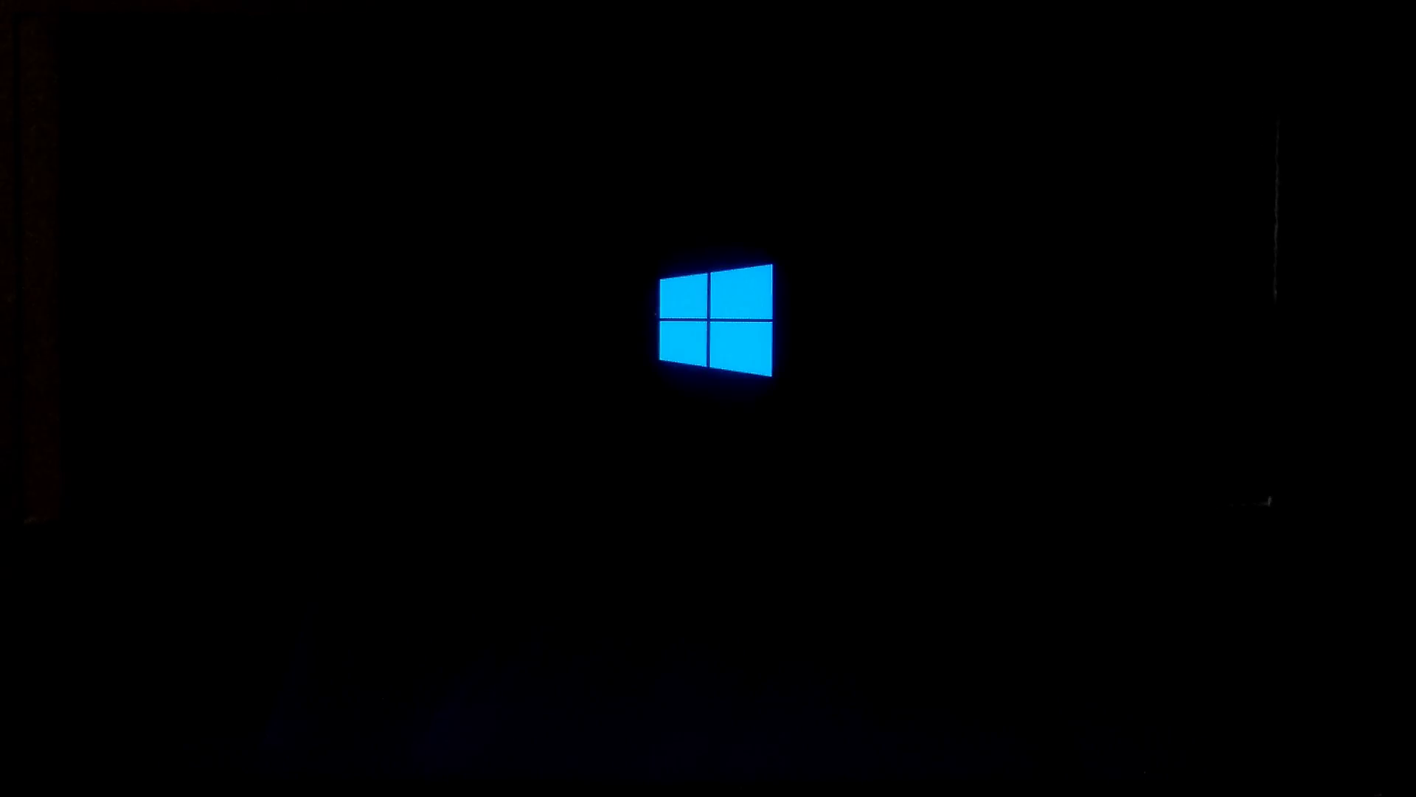